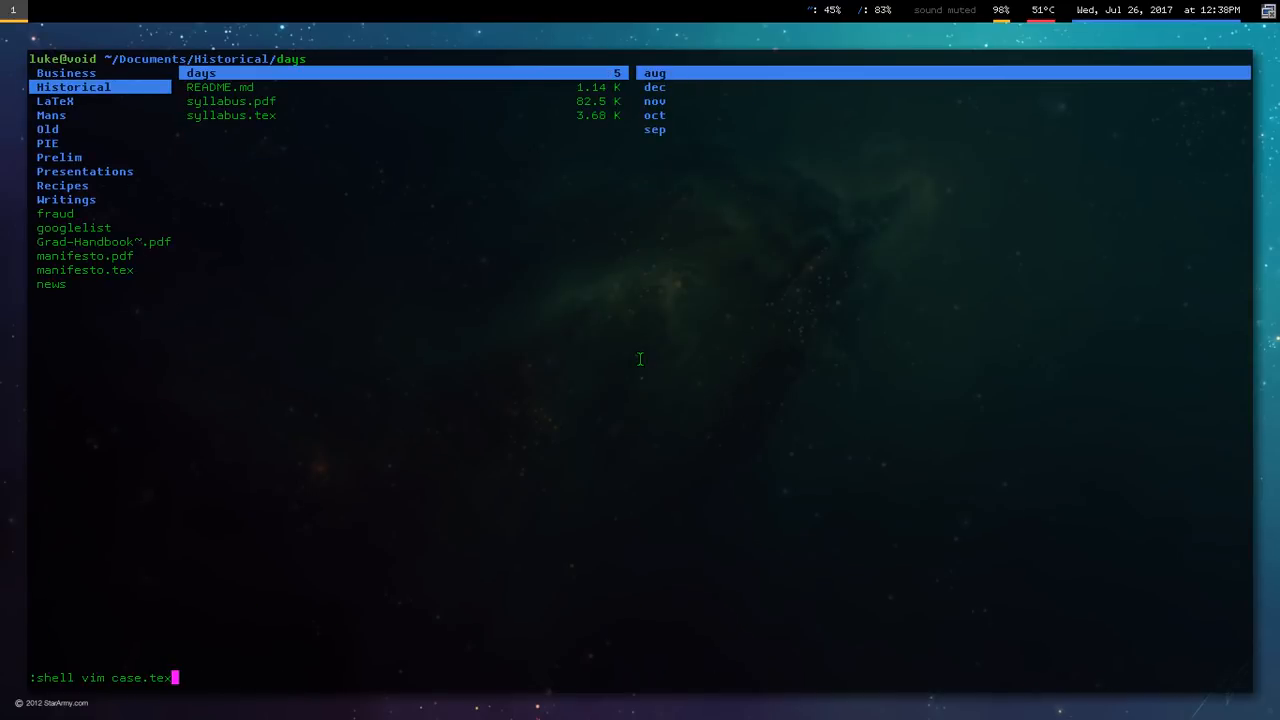
- Launch Vim on case.tex from ranger with :shell vim case.tex
{"action": "key", "text": "Return"}
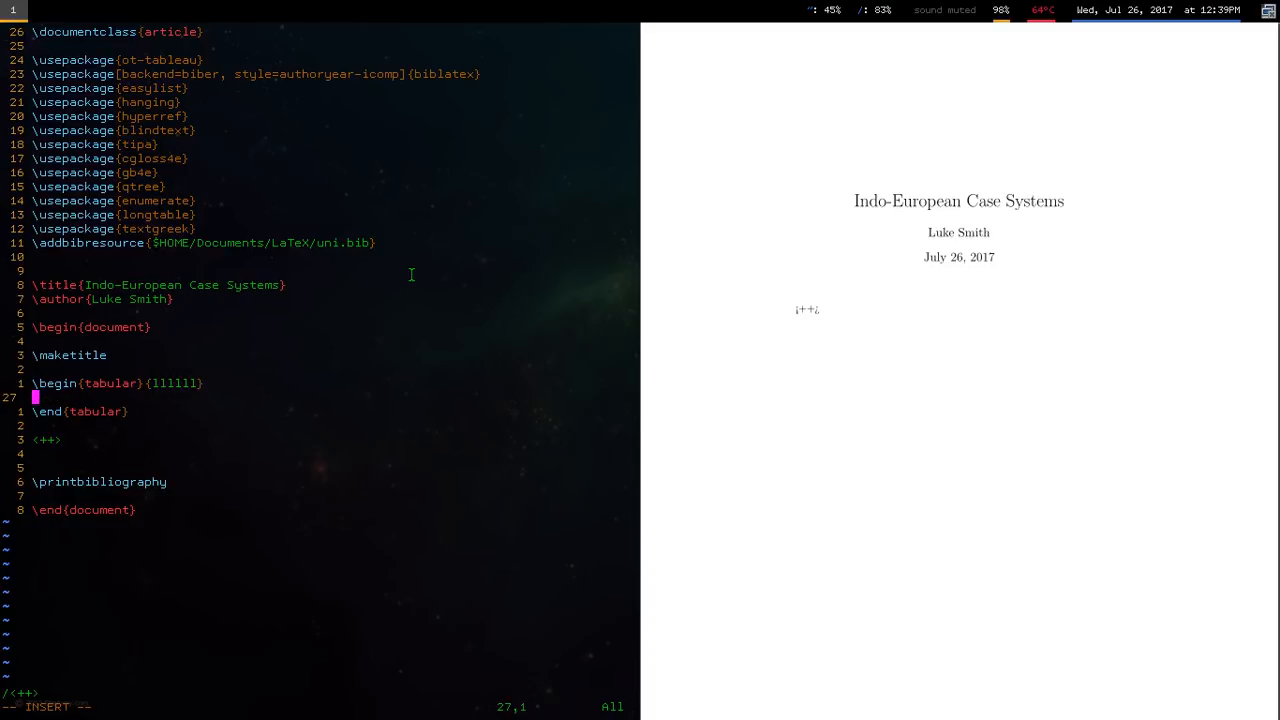
- Type the singular table header (PIE, Old Irish, Gothic) and case rows through Instrumental
{"action": "type", "text": "PIl"}
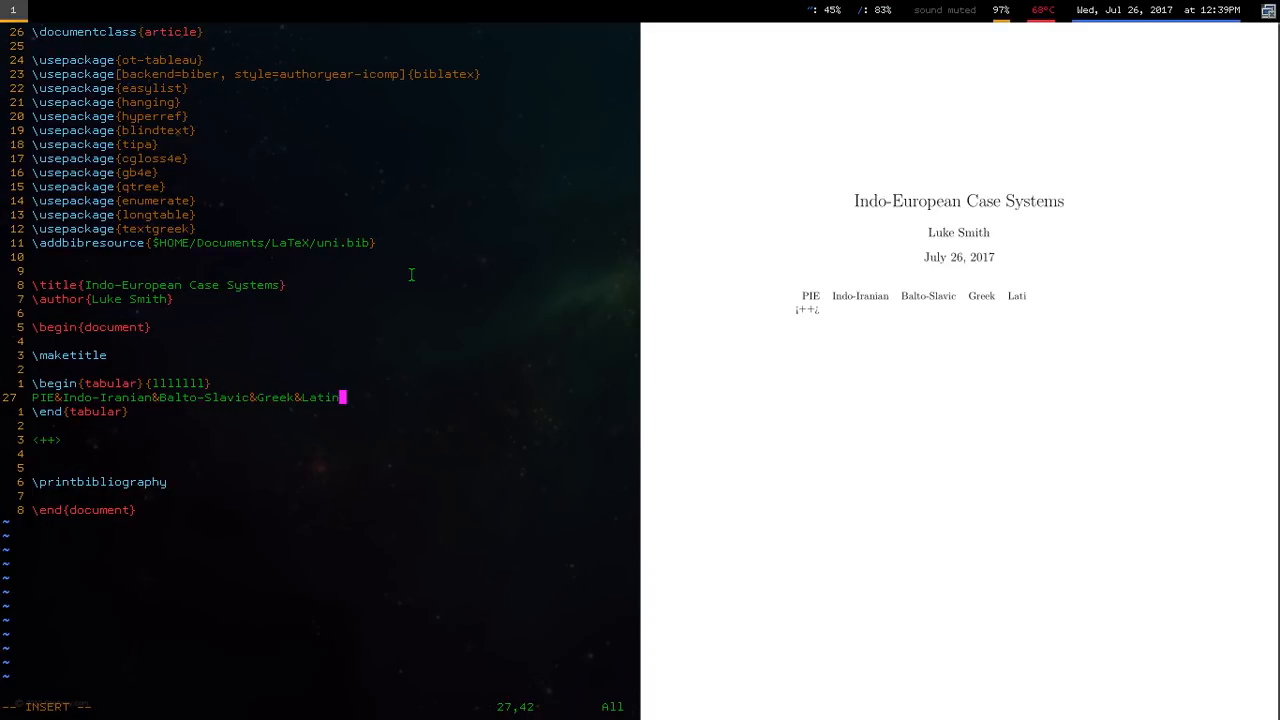
{"action": "type", "text": "&Old Irish&Gothic\\\\"}
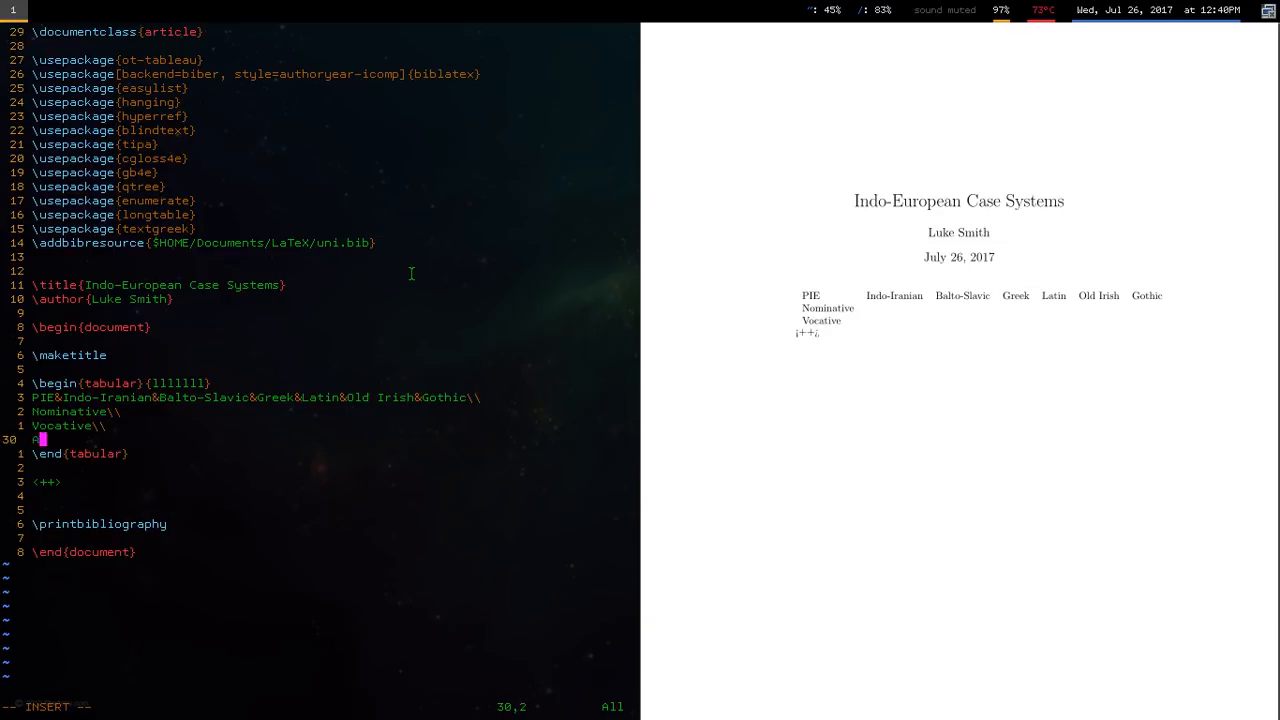
{"action": "type", "text": "Accusative\\\\"}
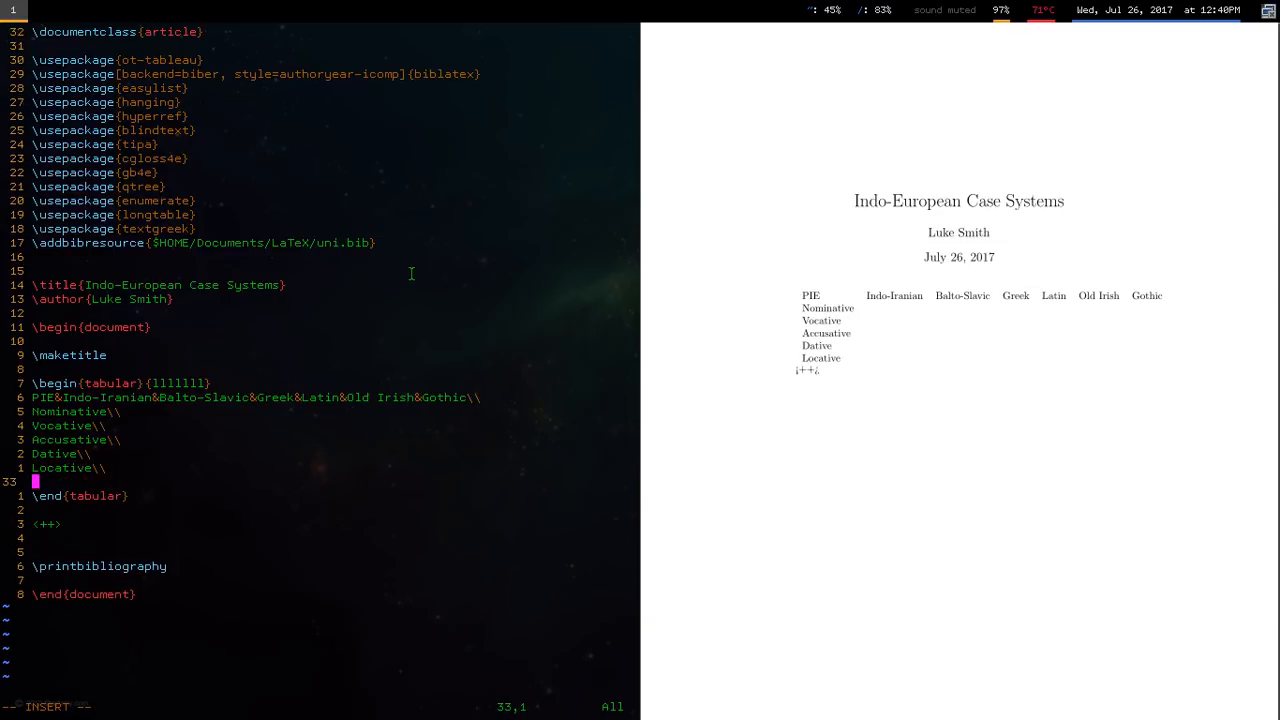
{"action": "type", "text": "Instrumental\\\\"}
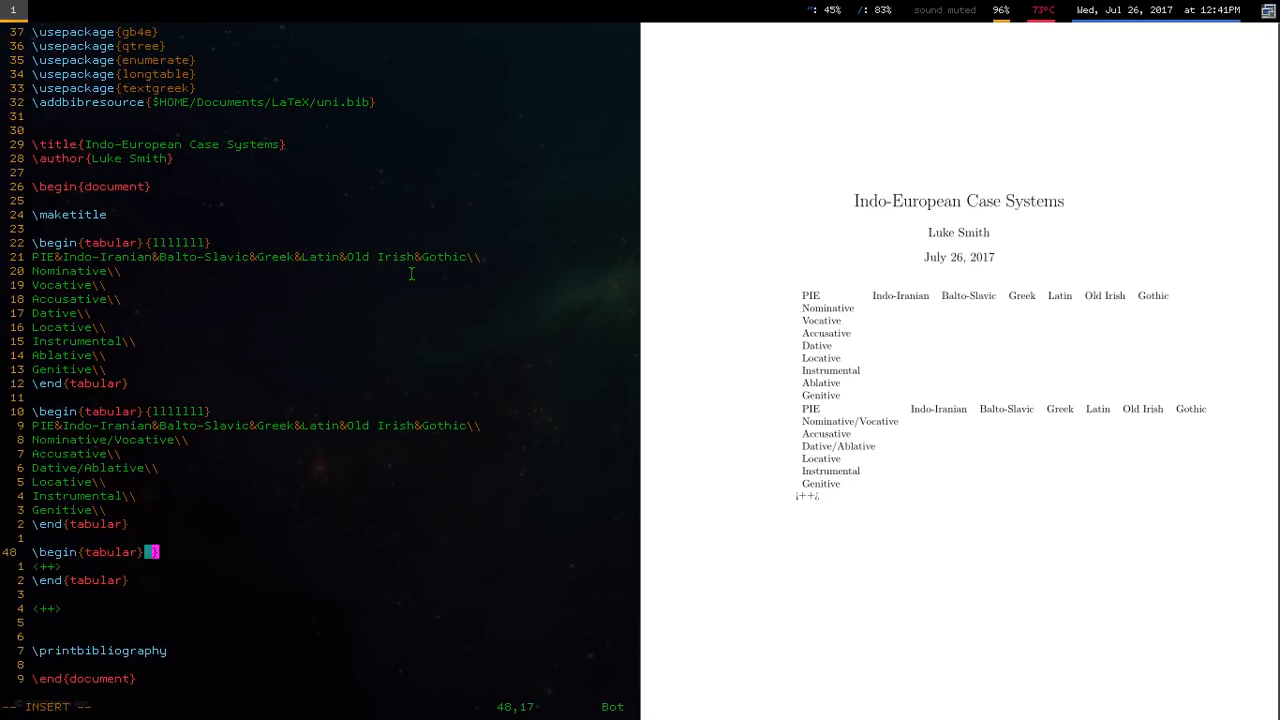
- Start a second llll table headed PIE/Indo-Iranian, Balto-Slavic and Greek
{"action": "type", "text": "llll"}
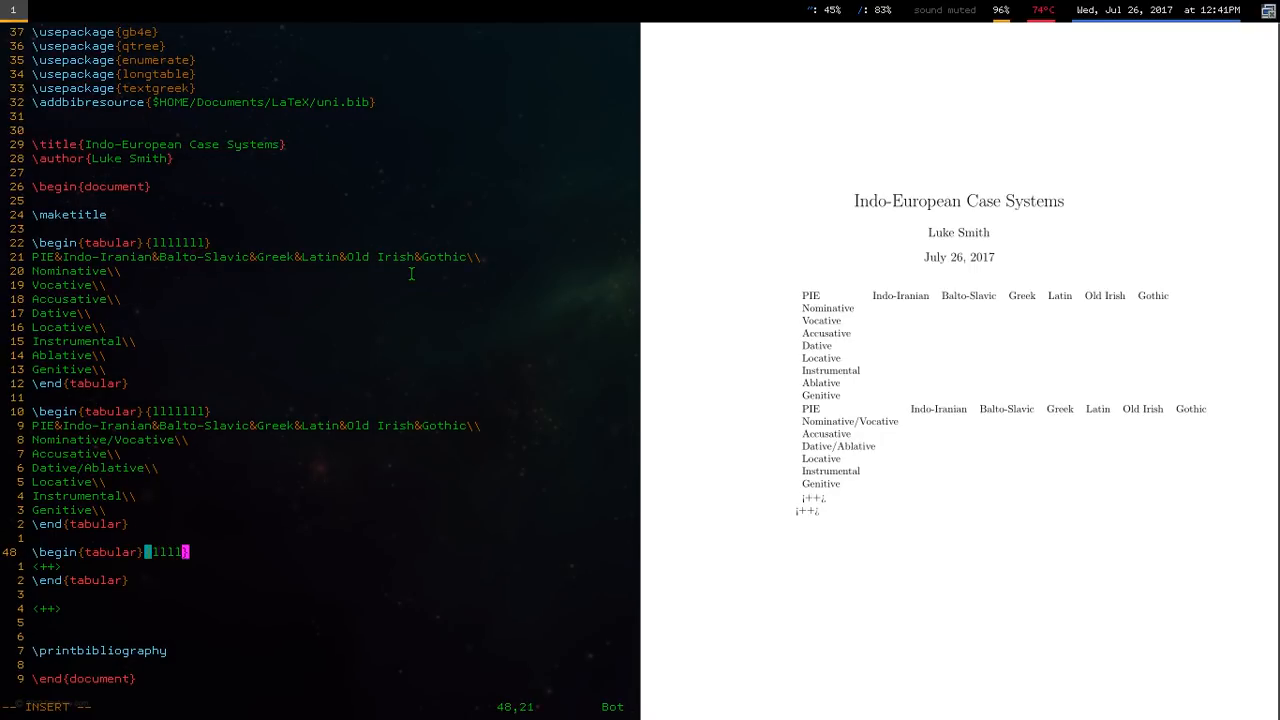
{"action": "type", "text": "PIE/Indo-Irania"}
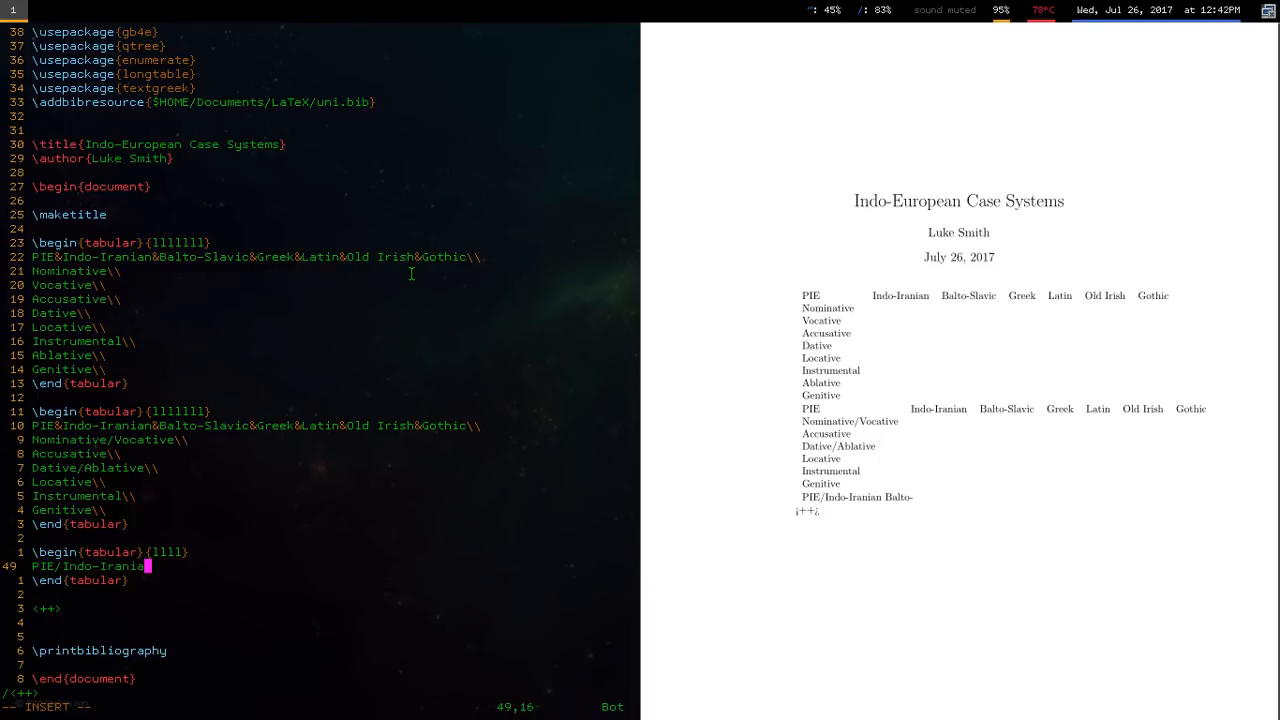
{"action": "type", "text": "&Balto-Slavic&Greek&Old Irish\\"}
{"action": "type", "text": "Genitive"}
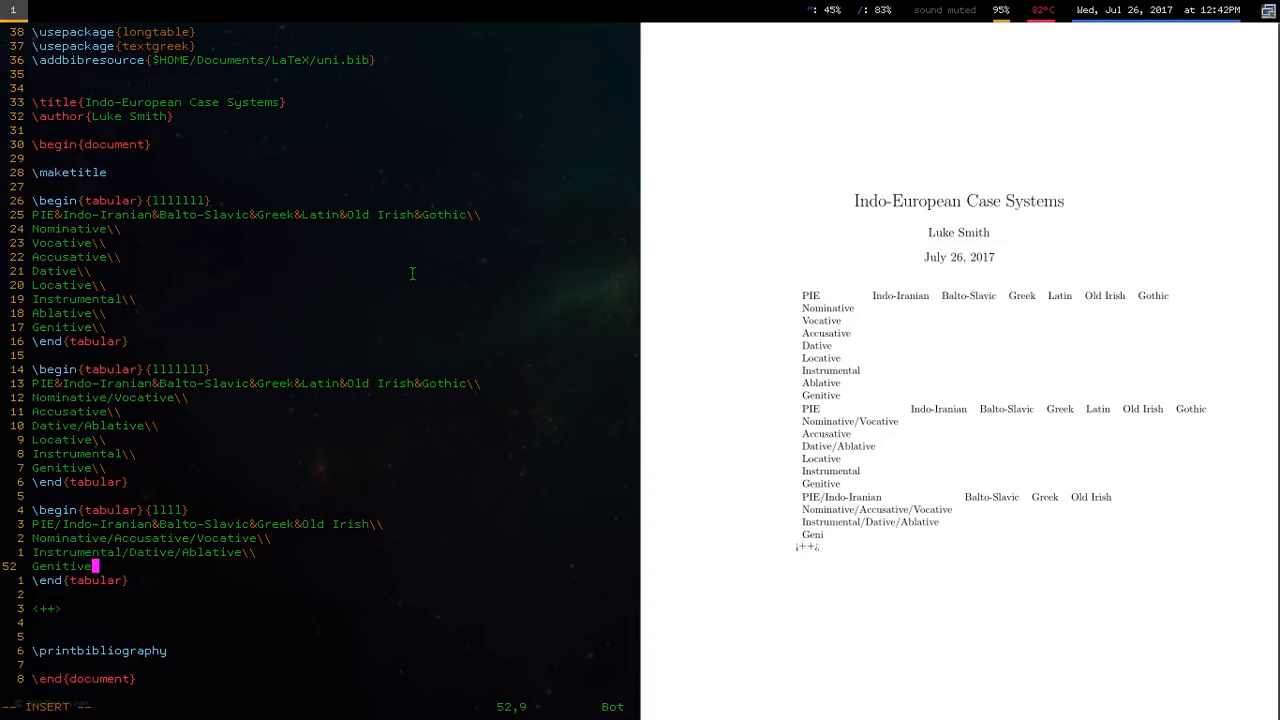
- Head the tables with Singular, Plural and Dual sections; fill singular case names through Dative
{"action": "type", "text": "\\section{Dual}"}
{"action": "type", "text": "\\section{Singular"}
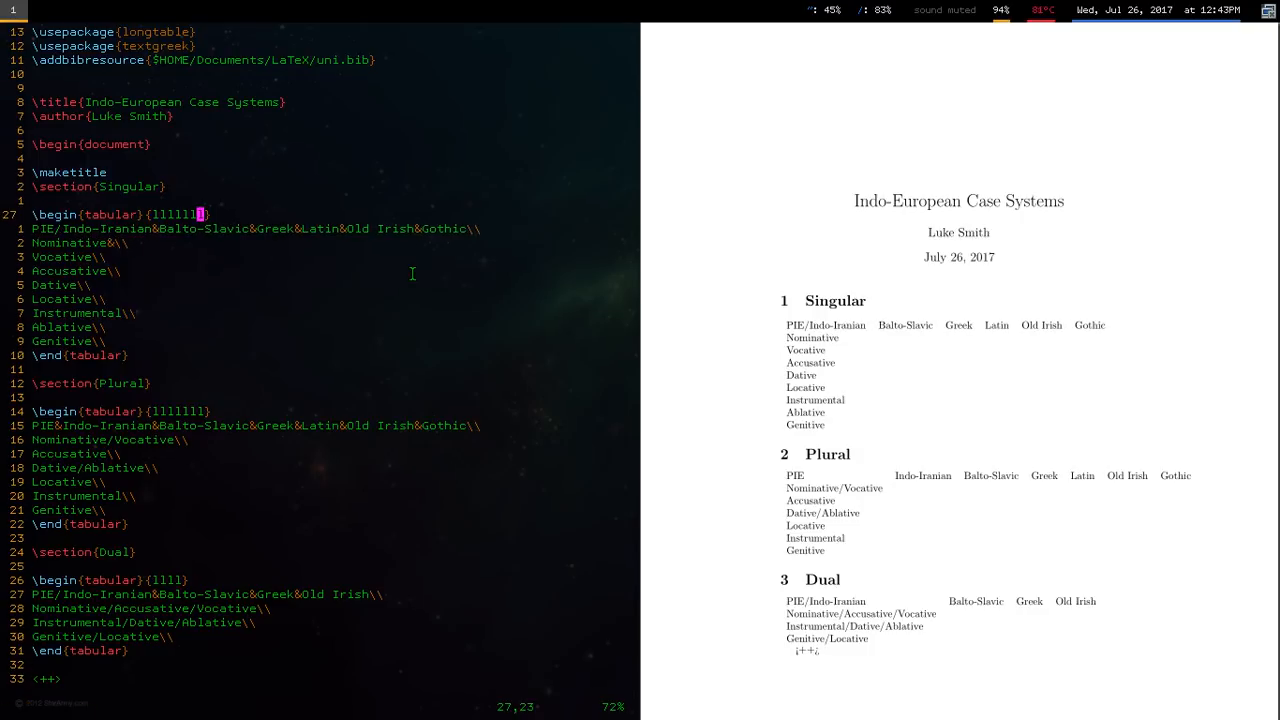
{"action": "type", "text": "Nominative&NOminative&Nominative&Nominative&Nominative"}
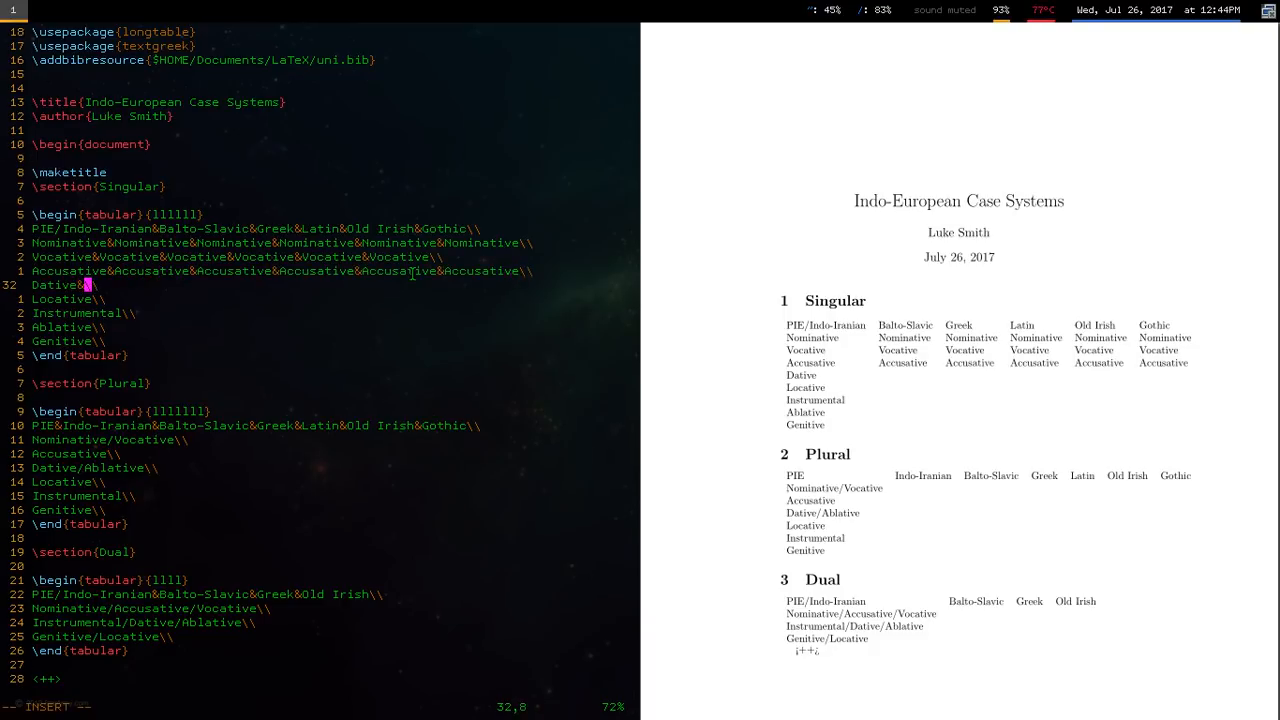
{"action": "type", "text": "Dative"}
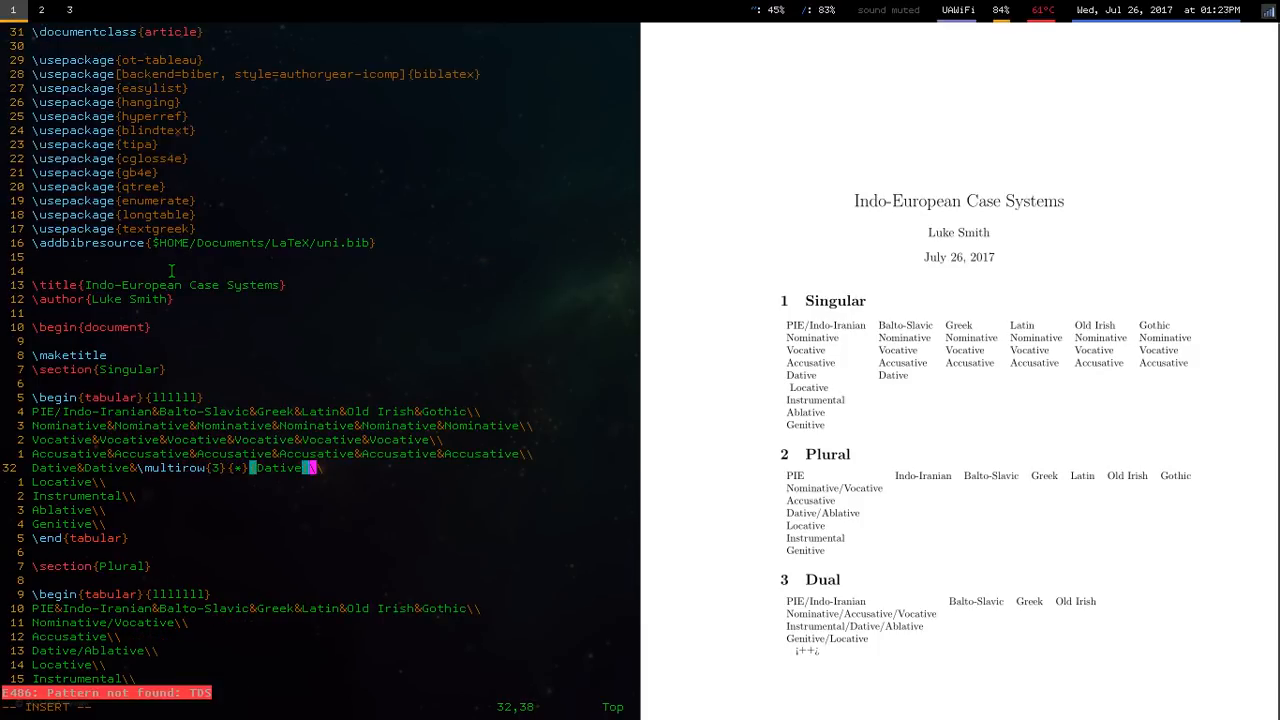
- Merge Dative over 3 rows and Genitive over 2 with \multirow, then \hline under the header
{"action": "type", "text": "&\\multirow{3}{*}{Dative/Ablative"}
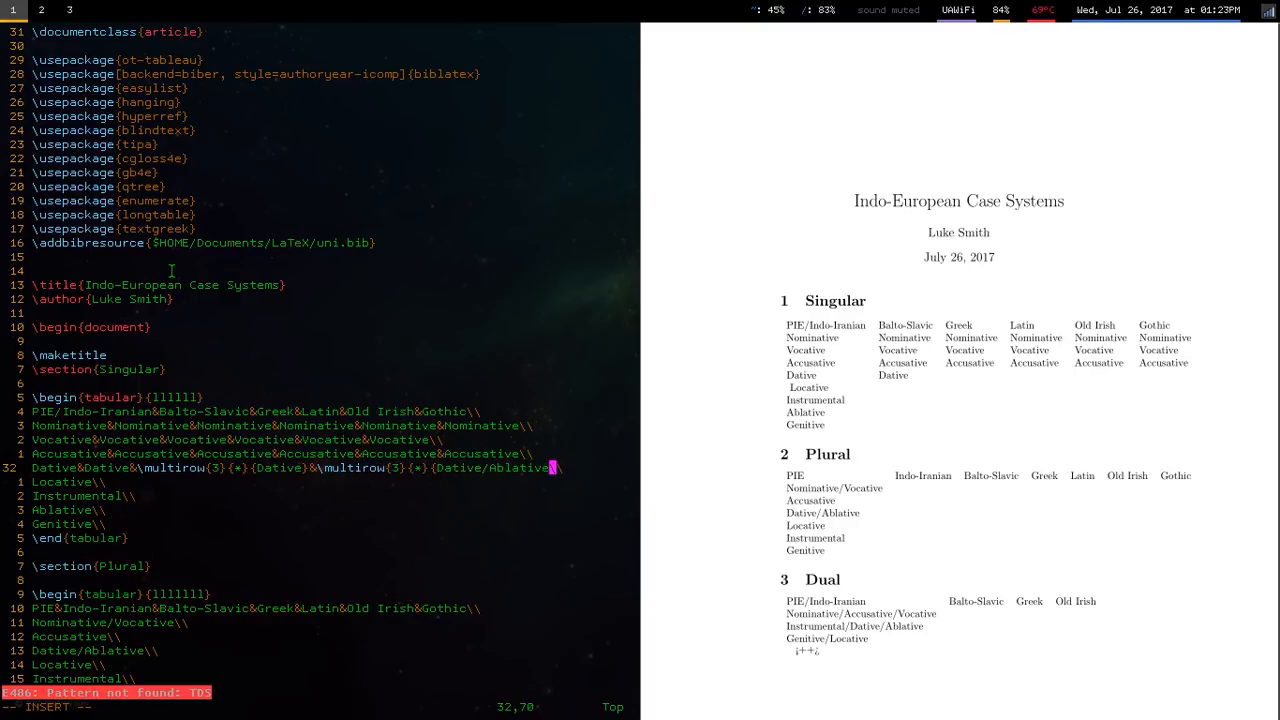
{"action": "type", "text": "&\\multirow"}
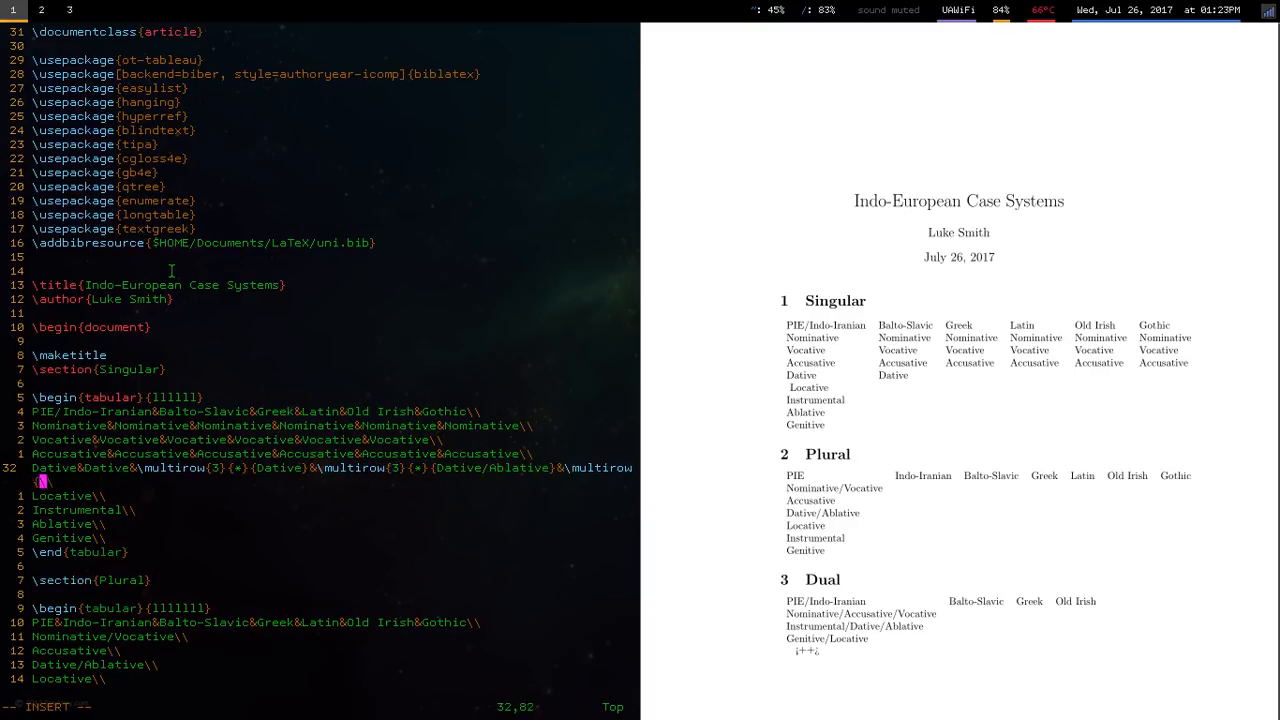
{"action": "type", "text": "{3}{*}{Dative}&\\multirow{3}{*}{Dative}\\\\"}
{"action": "left_click", "coordinate": [70, 495]}
{"action": "type", "text": "Locative"}
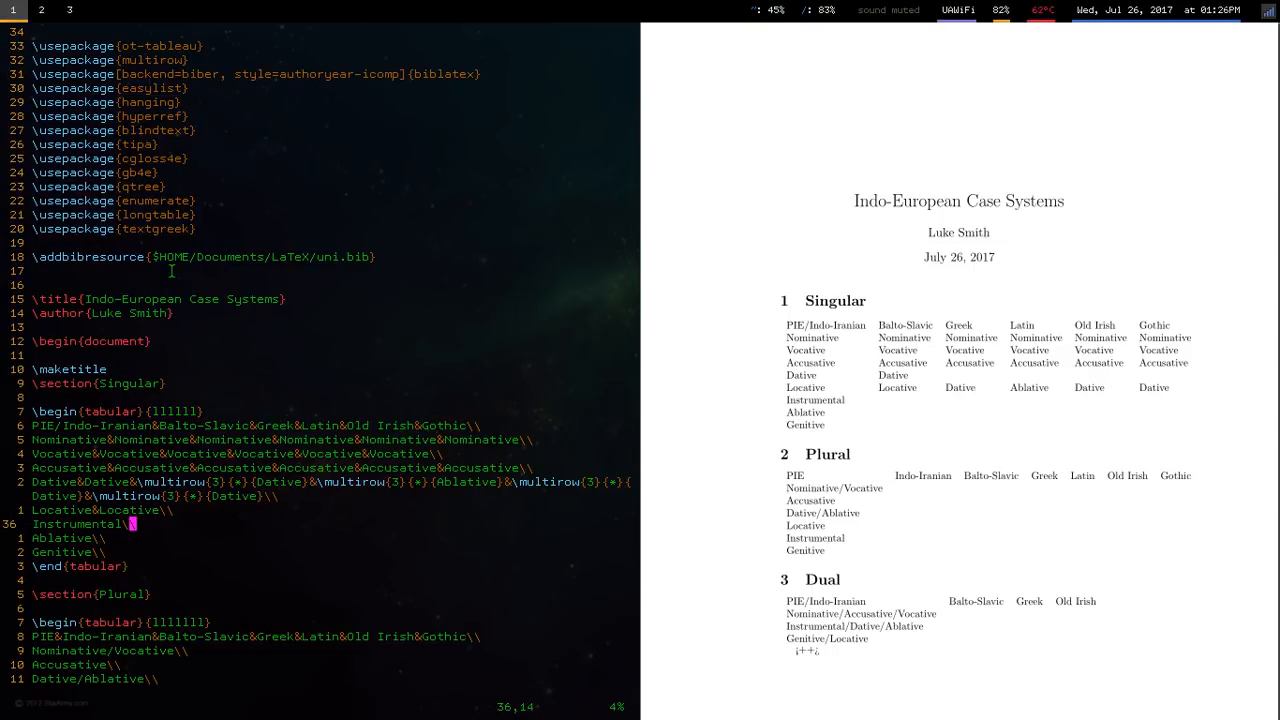
{"action": "type", "text": "&Instrumenta"}
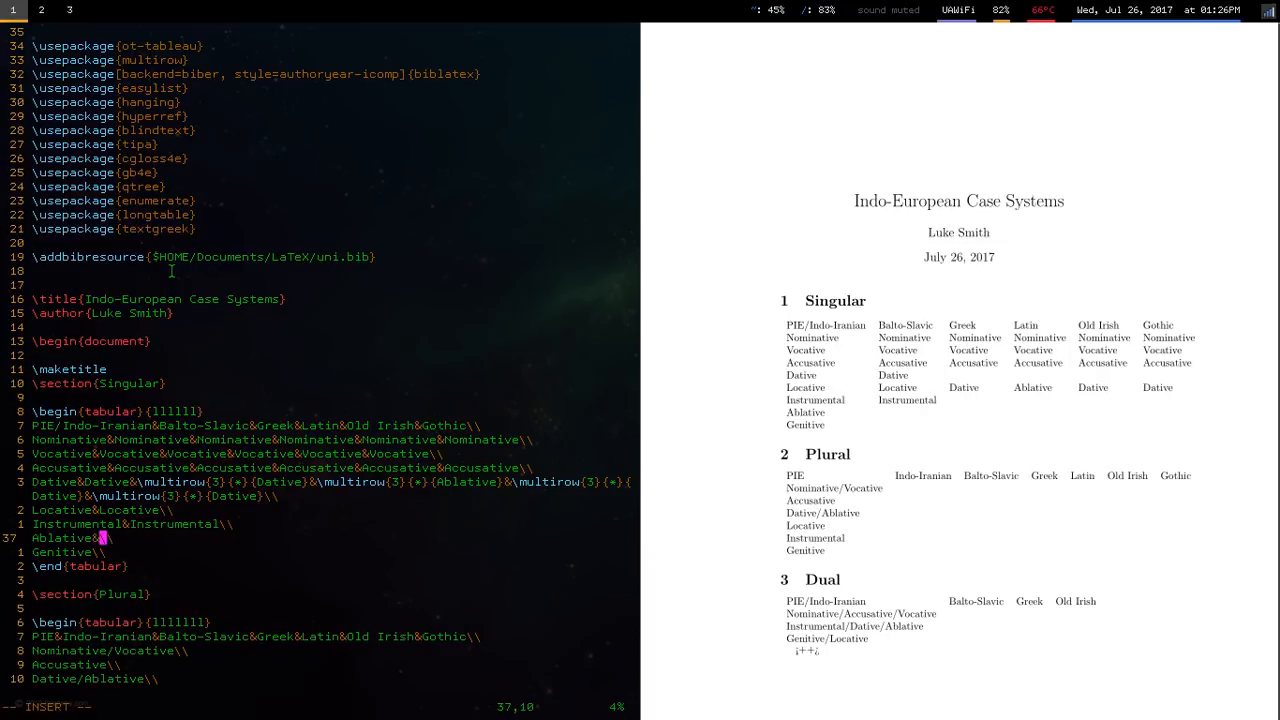
{"action": "type", "text": "\\multirow{2}{*}Genitive}"}
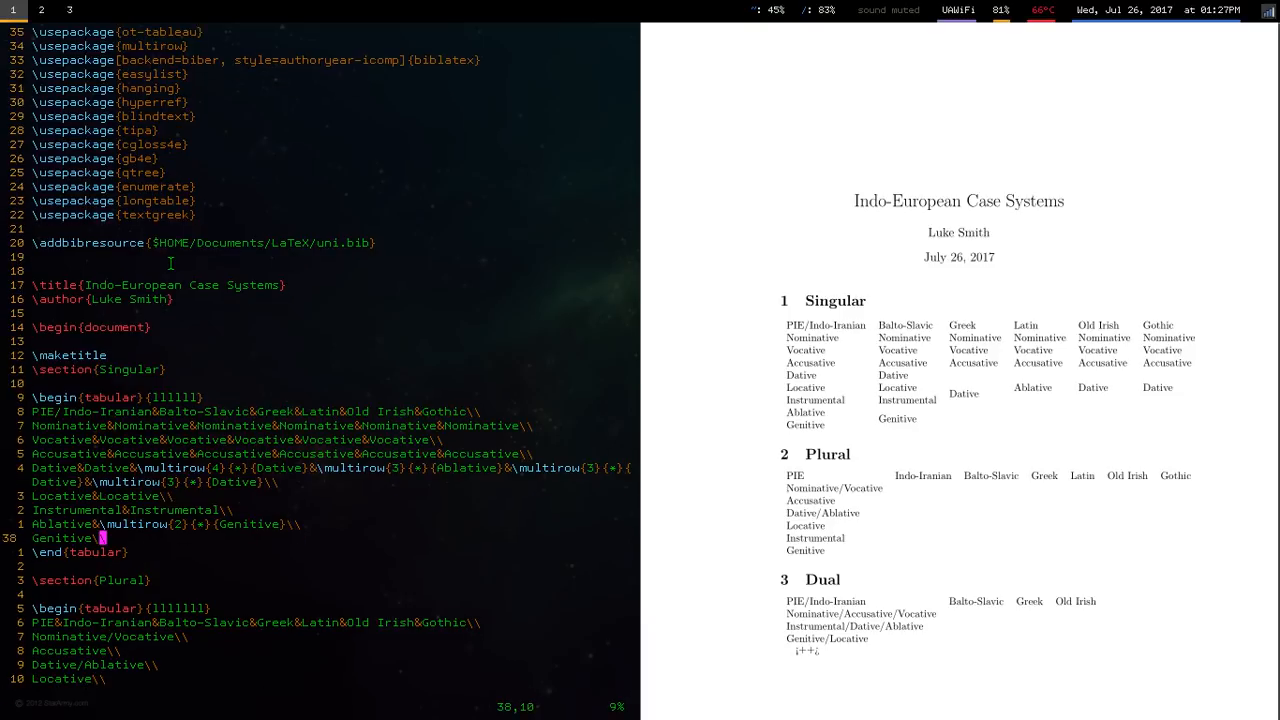
{"action": "type", "text": "&&\\multirow{3}{*}{Ablative"}
{"action": "left_click", "coordinate": [167, 524]}
{"action": "type", "text": "&\\multirow{2}{*}{Ge"}
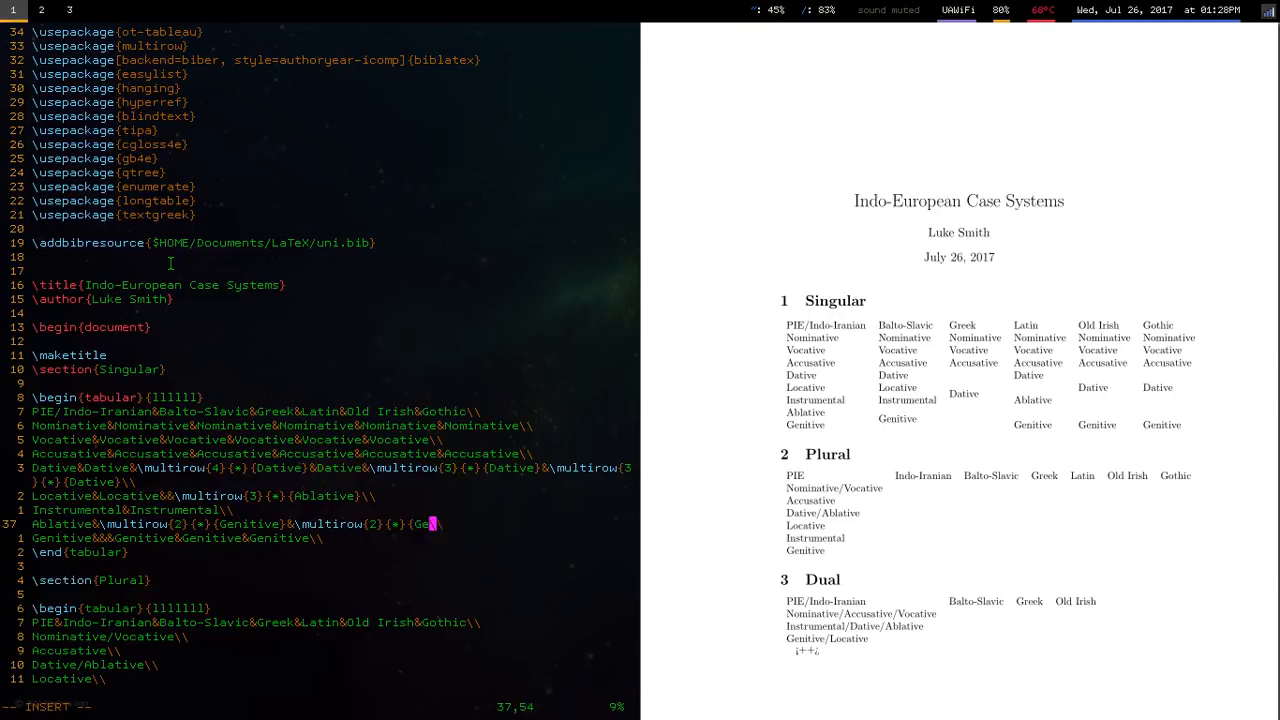
{"action": "type", "text": "\\hline"}
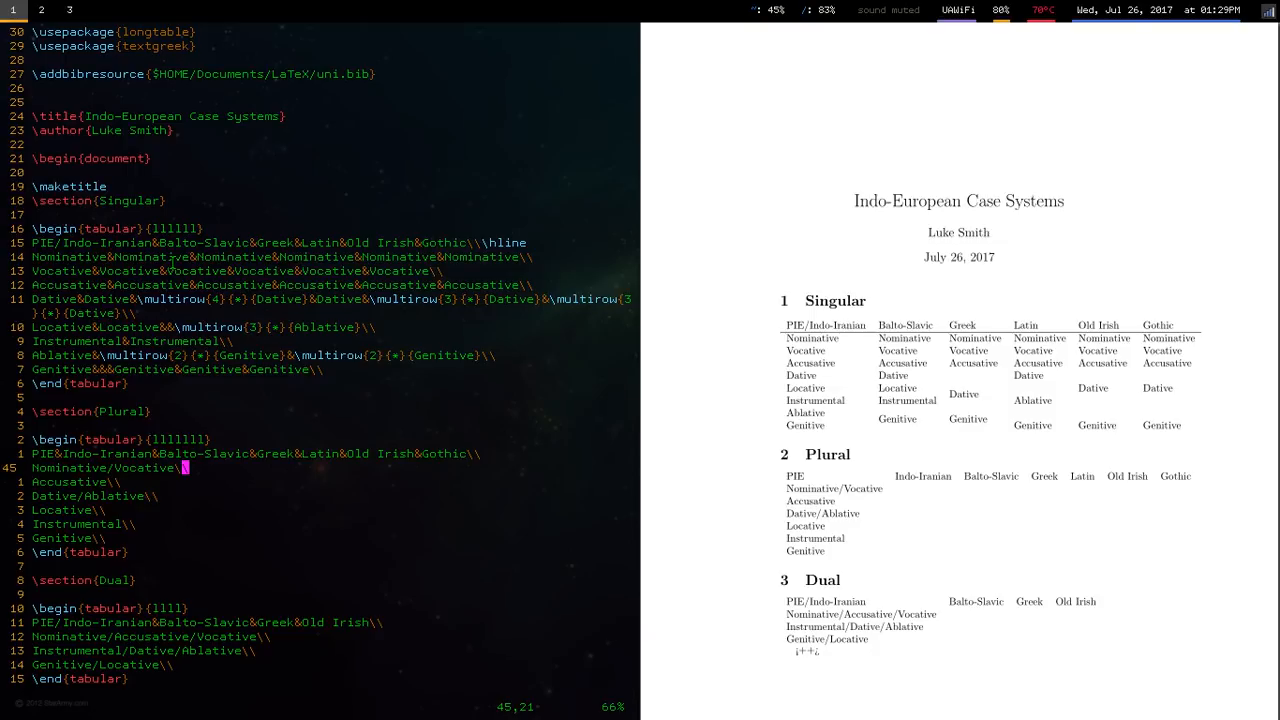
- Delete the Plural and Dual tables and footnote the Latin Dative about marginal locative use
{"action": "type", "text": "&Nominative"}
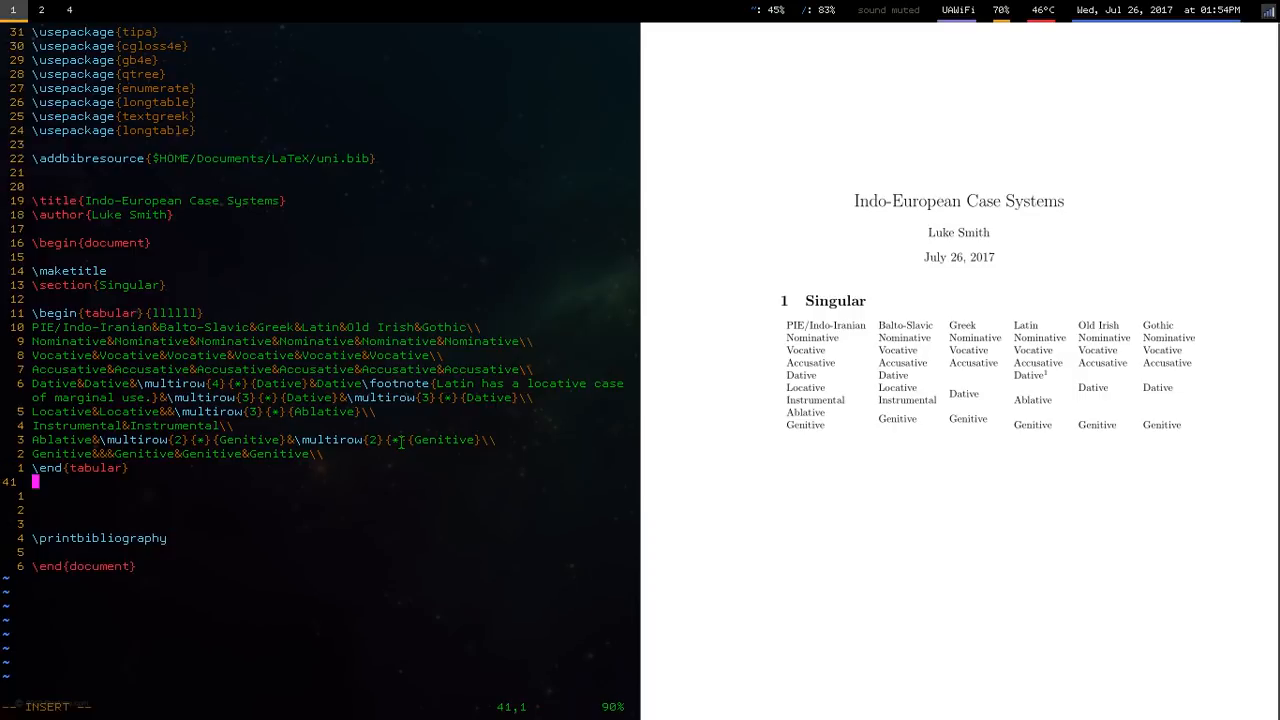
- Add a Notes subsection on Latin's locative use, e.g. \textit{Rom\ae} meaning ``at Rome''
{"action": "type", "text": "\\subsection{Notes}"}
{"action": "type", "text": "\\item While"}
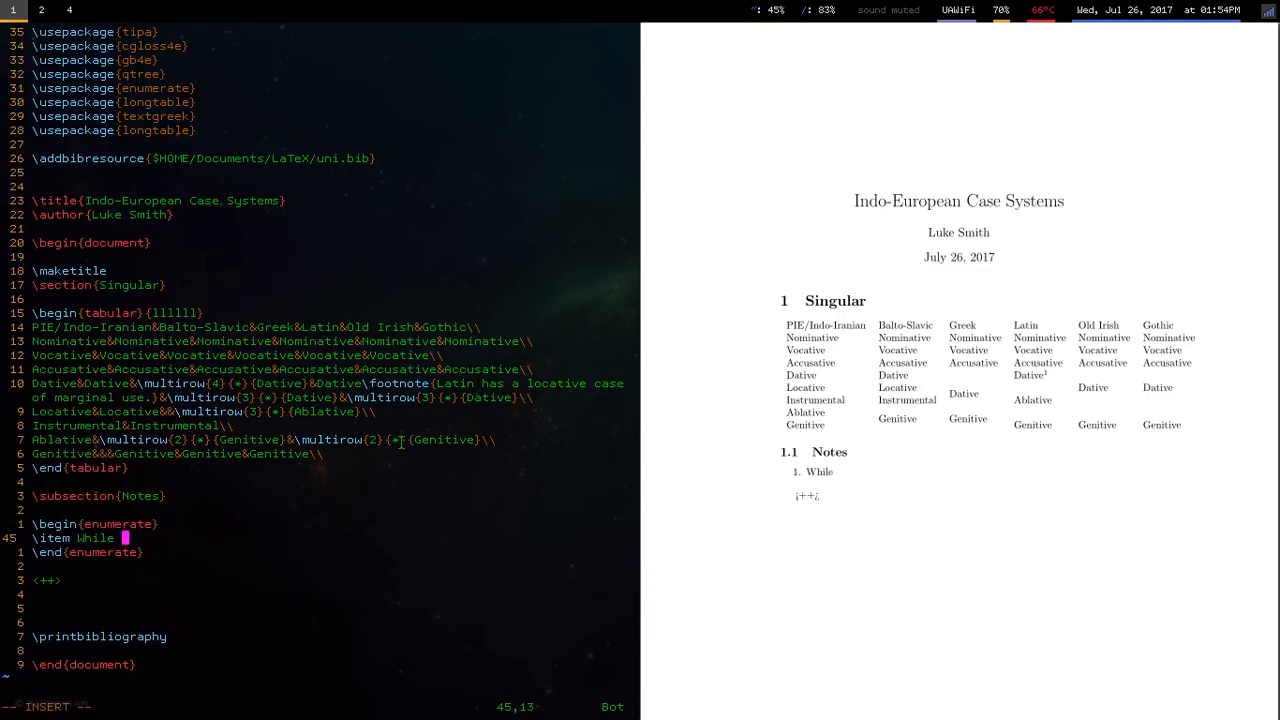
{"action": "type", "text": "greatly diminished, Latin does in fact have a marginal use of the locative"}
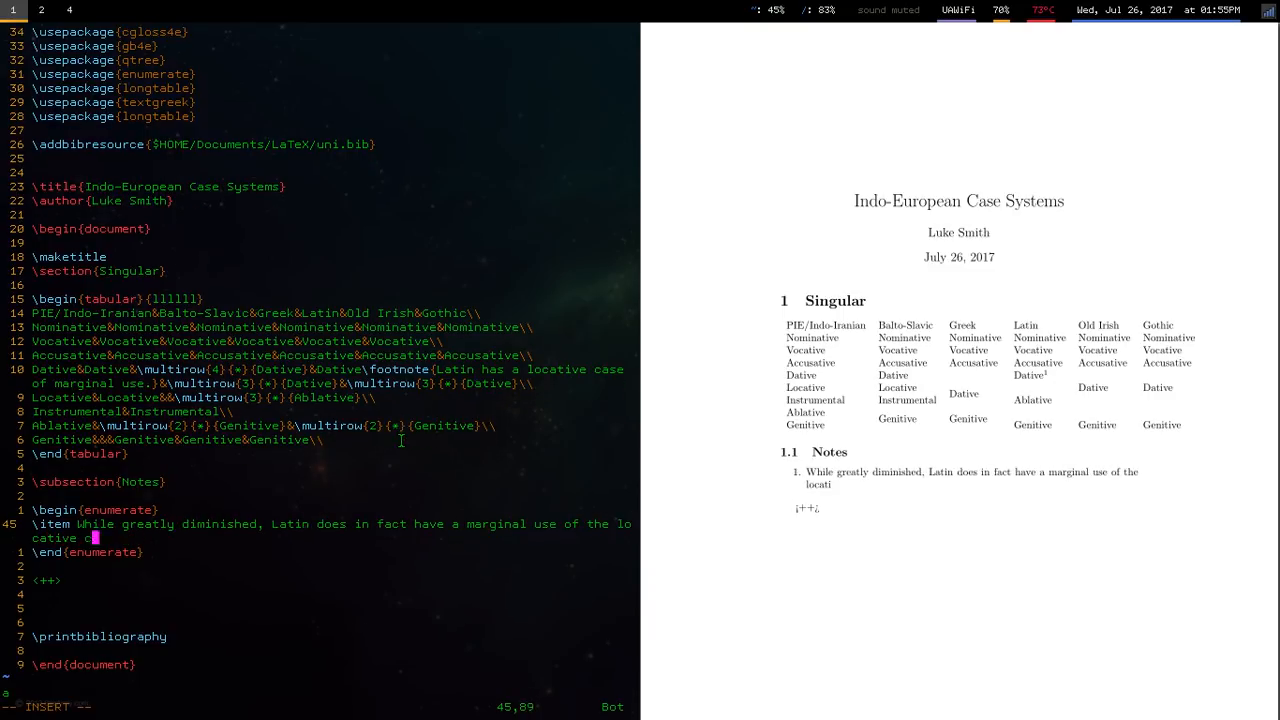
{"action": "type", "text": "case, although the Indo-European"}
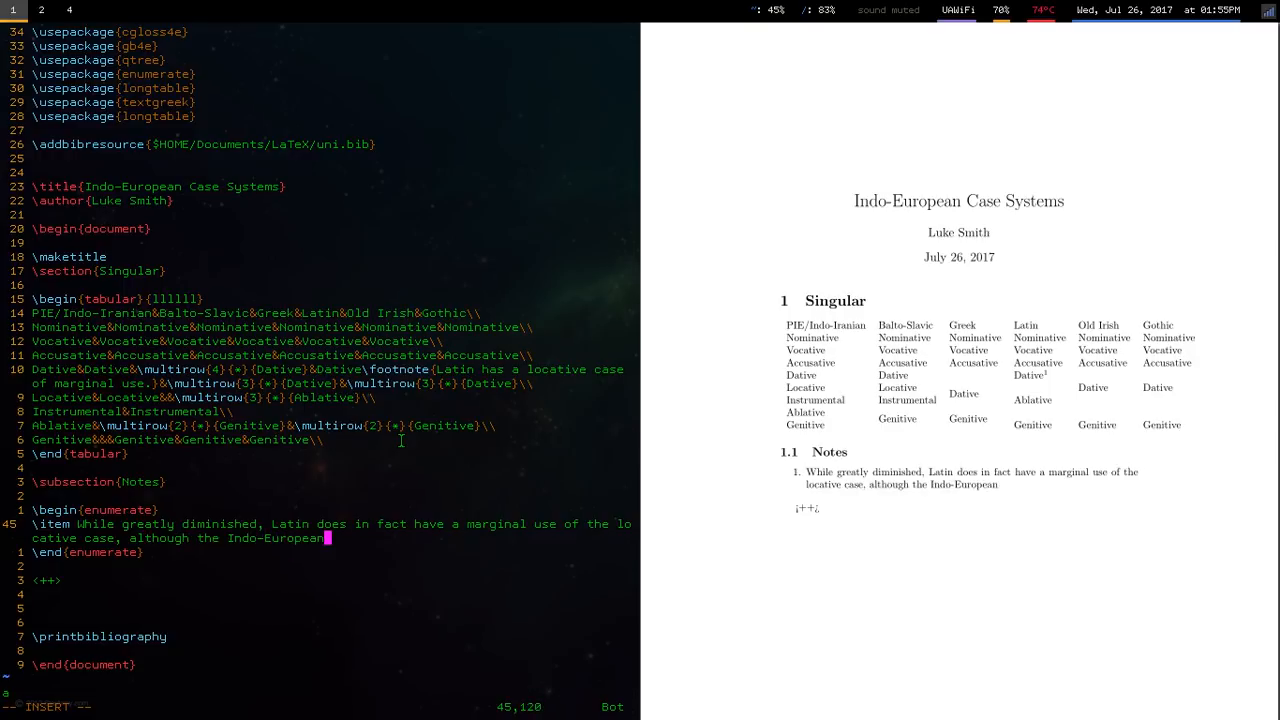
{"action": "type", "text": "dative/"}
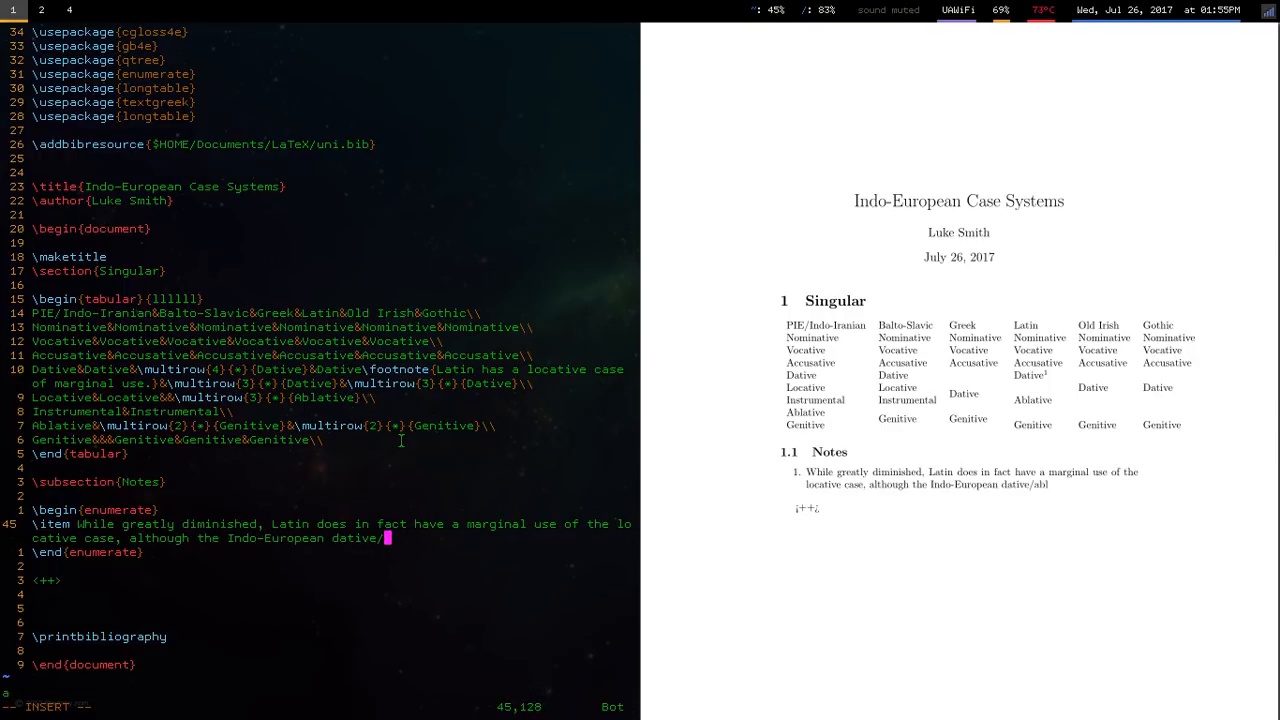
{"action": "type", "text": "Ablative has taken most of the semantic territory of it. (E.g."}
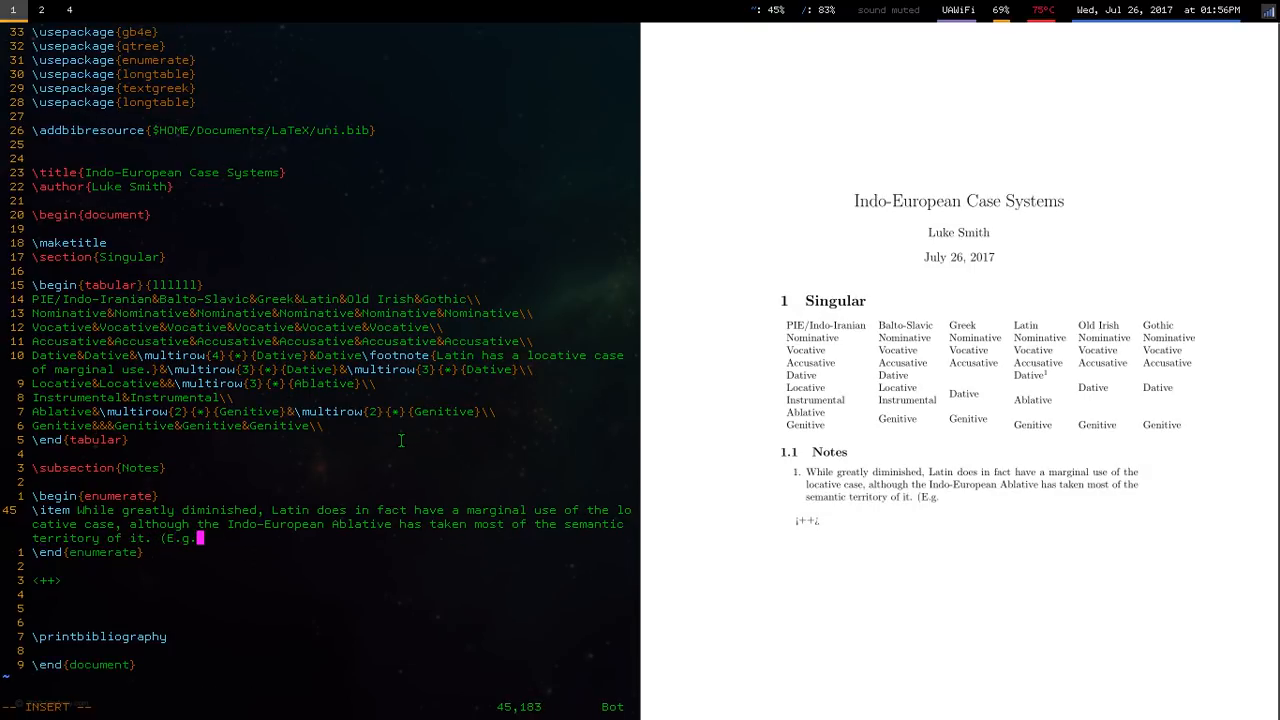
{"action": "type", "text": "\\textit{Rom\\ae}"}
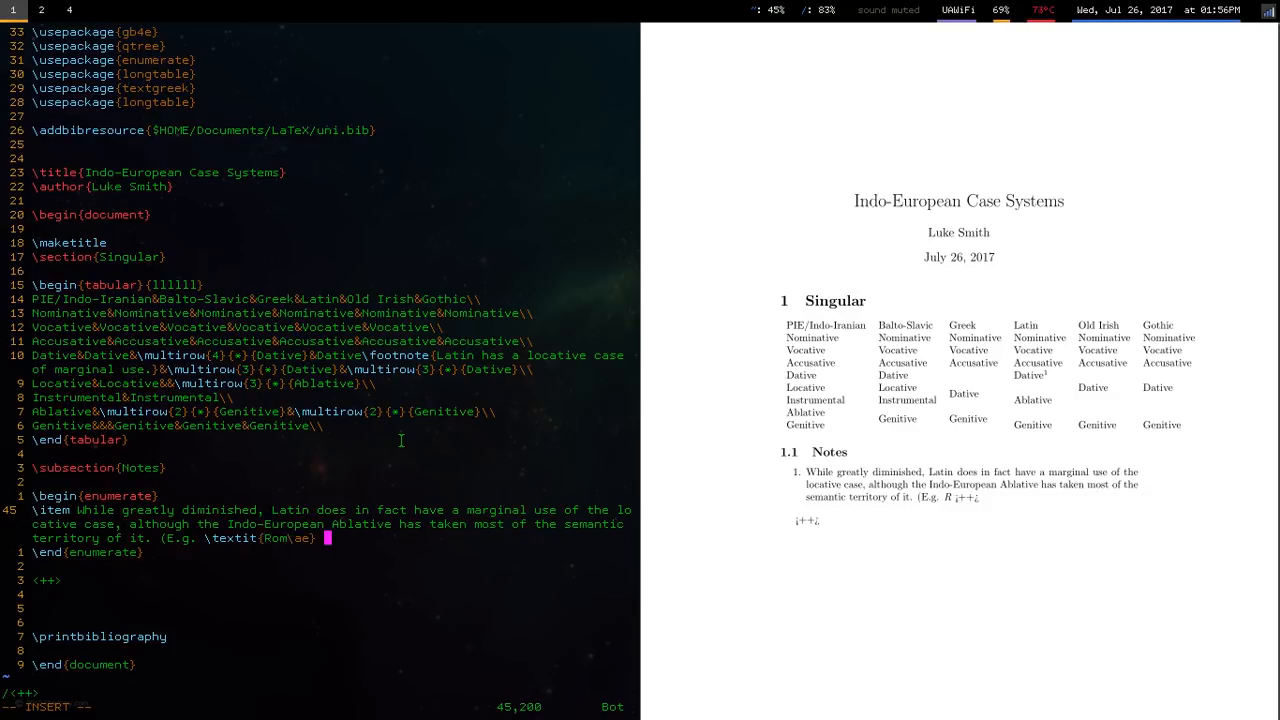
{"action": "type", "text": "is Locative for"}
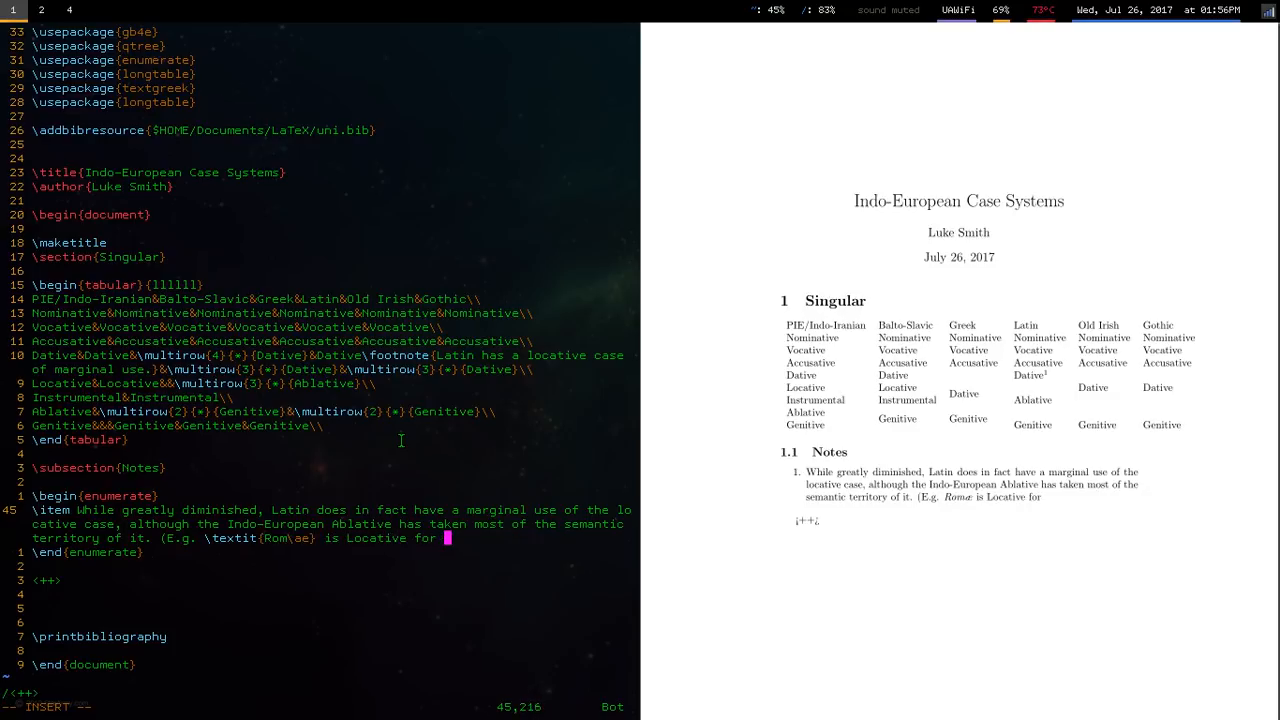
{"action": "type", "text": "``at Rome'', synonymous with \\textit{in R\\=om\\=a}."}
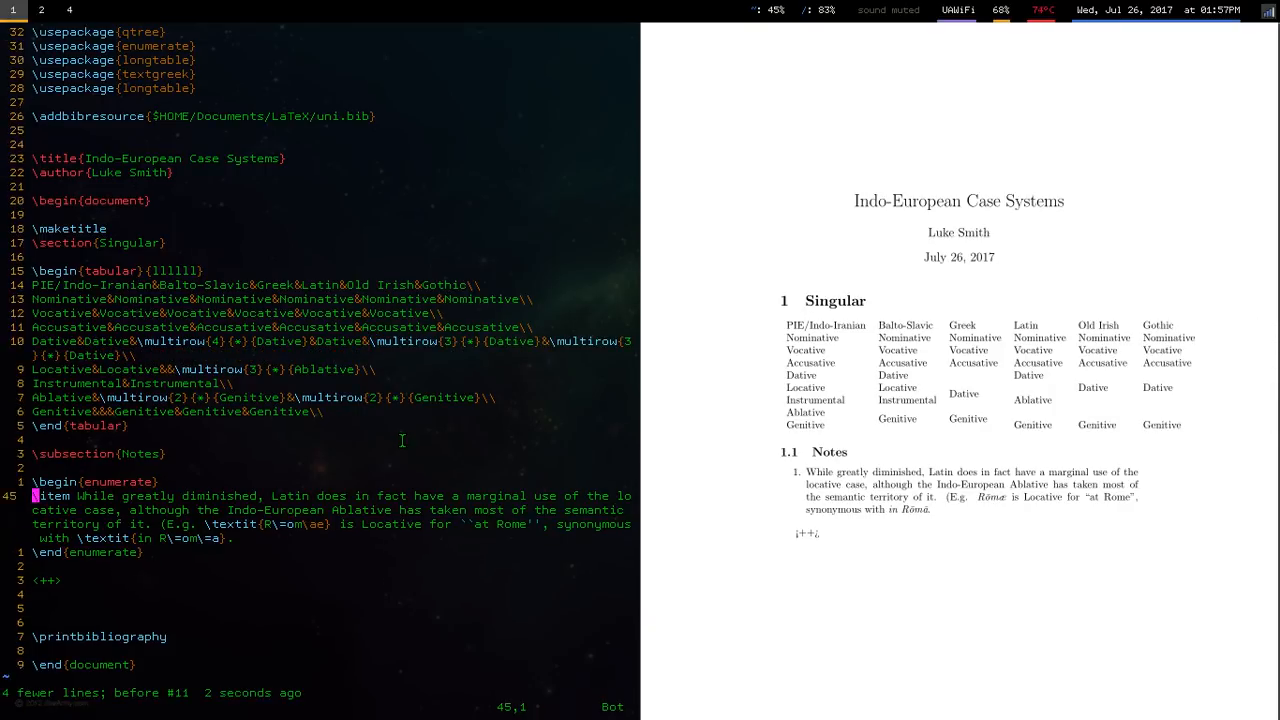
- Note that plural forms are identical, and retitle the section Case Syncretism
{"action": "type", "text": "\\item Plural forms"}
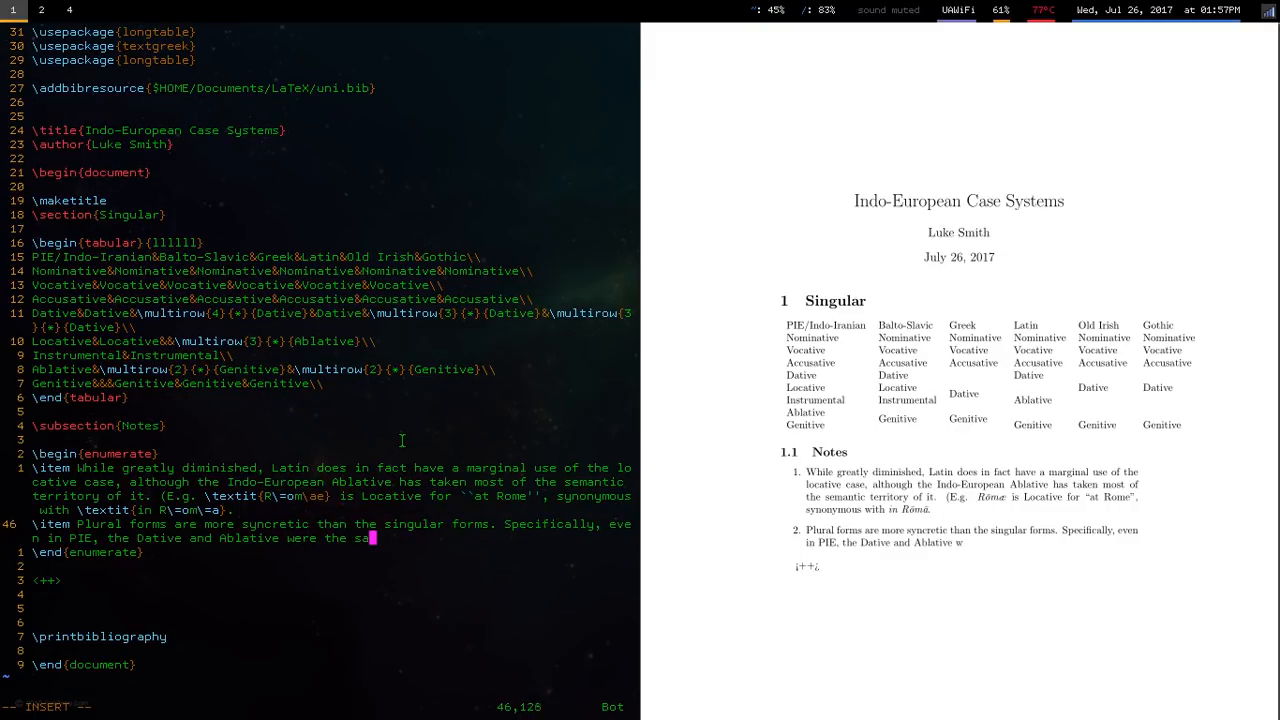
{"action": "type", "text": "identical."}
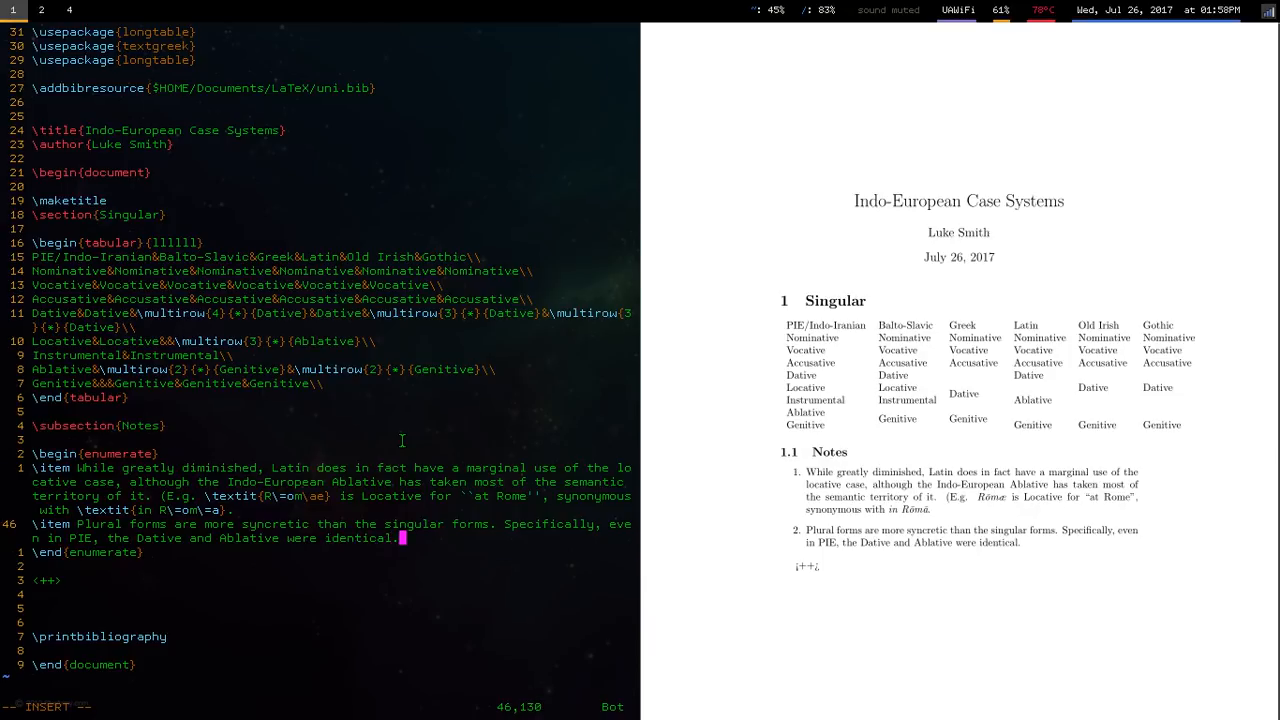
{"action": "type", "text": "As time progresses"}
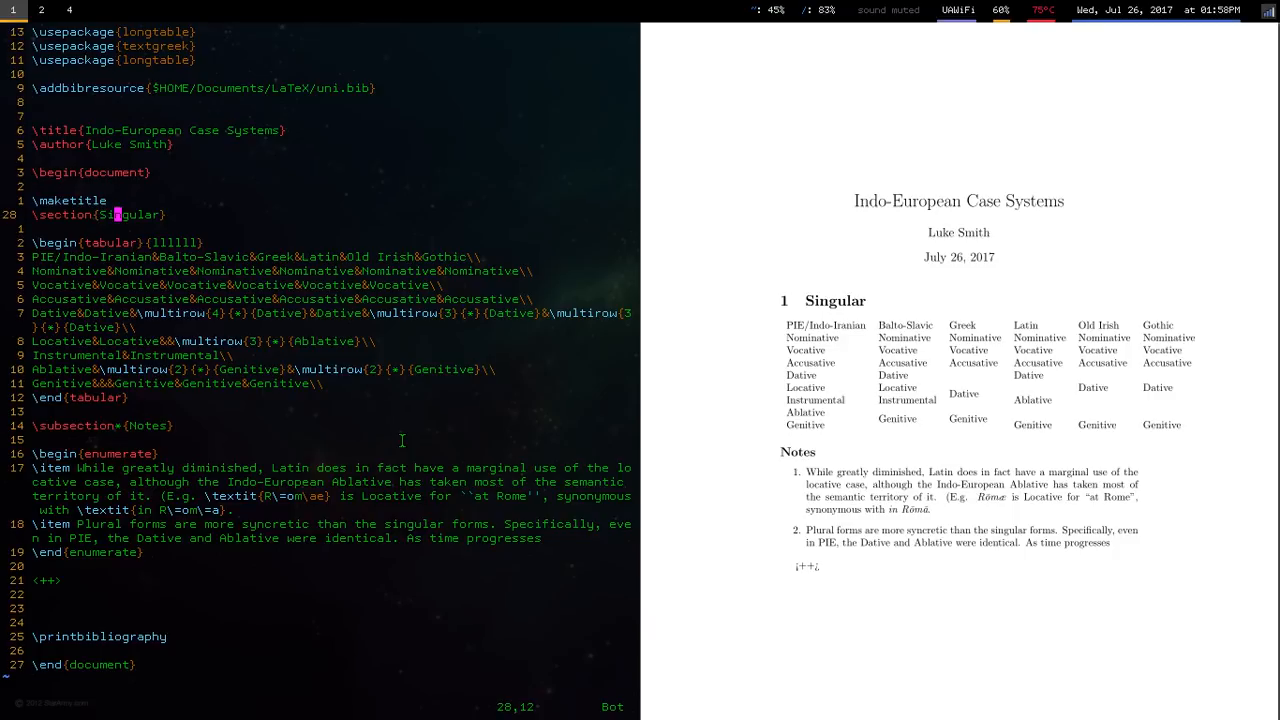
{"action": "type", "text": "Case Syncretism"}
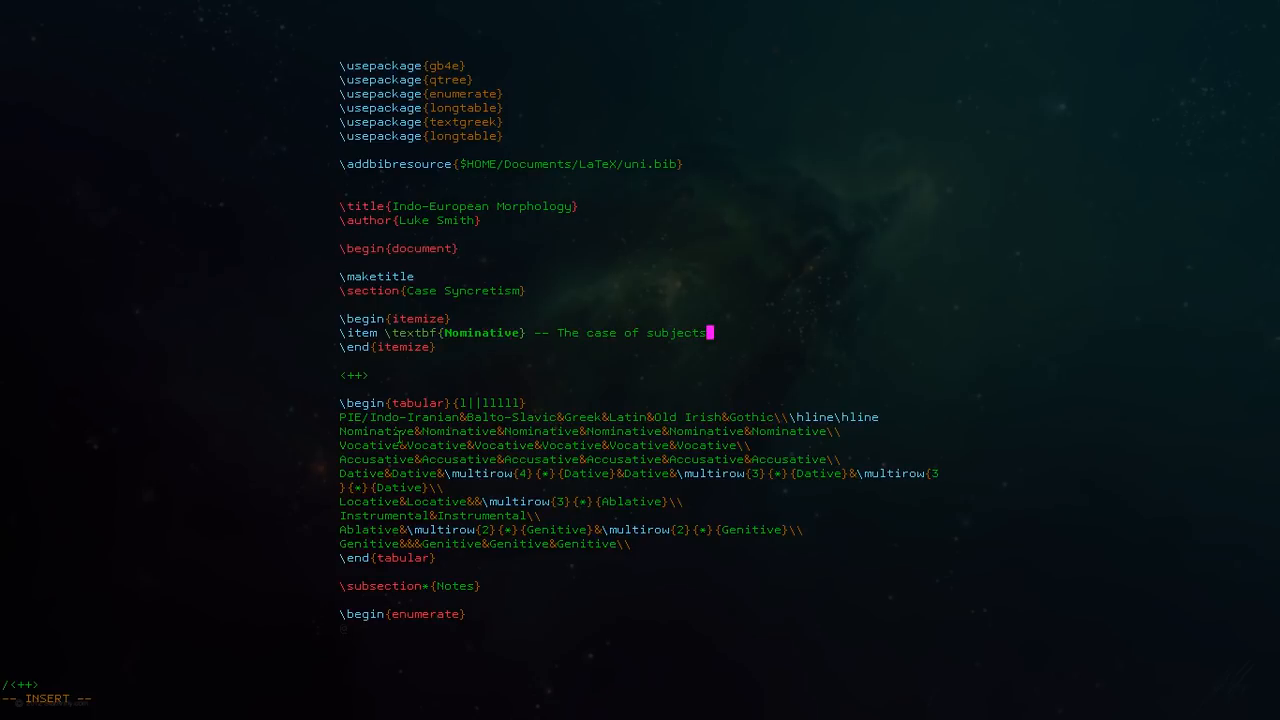
- Add a bold Vocative item defining it as the case for addressing people
{"action": "type", "text": "\\item \\textbf{Vocative} --"}
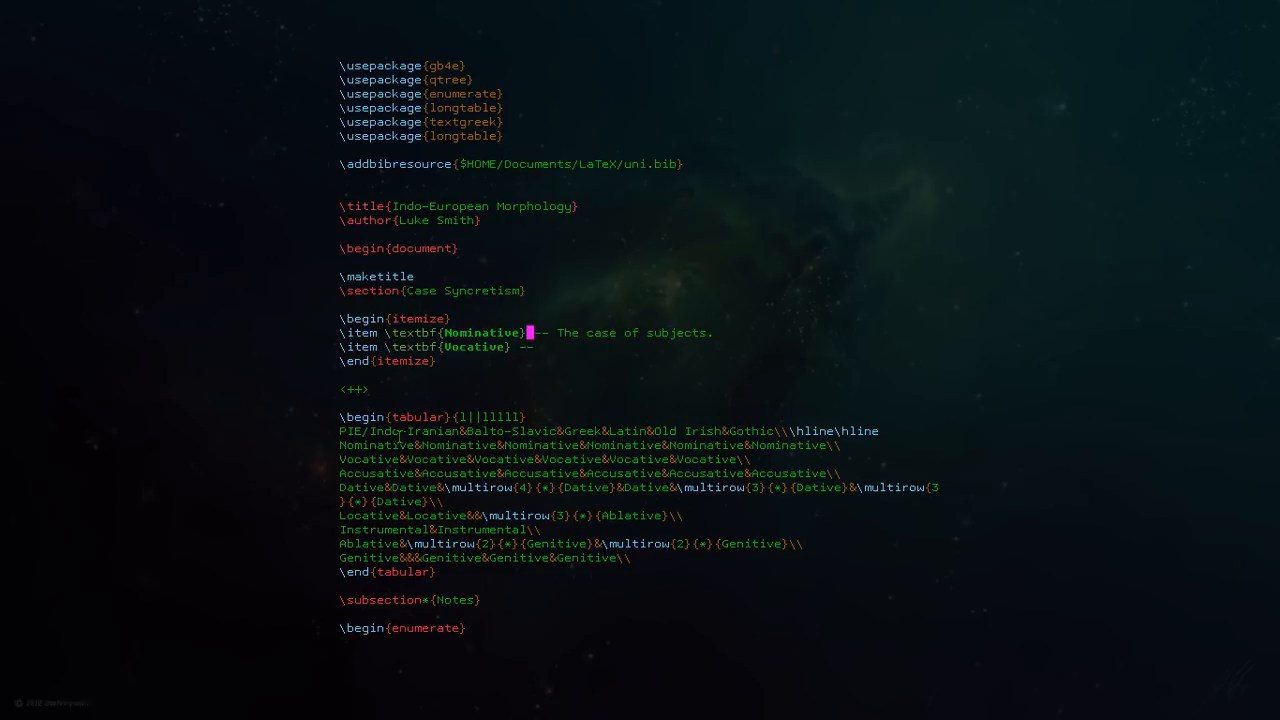
{"action": "type", "text": "grammatical"}
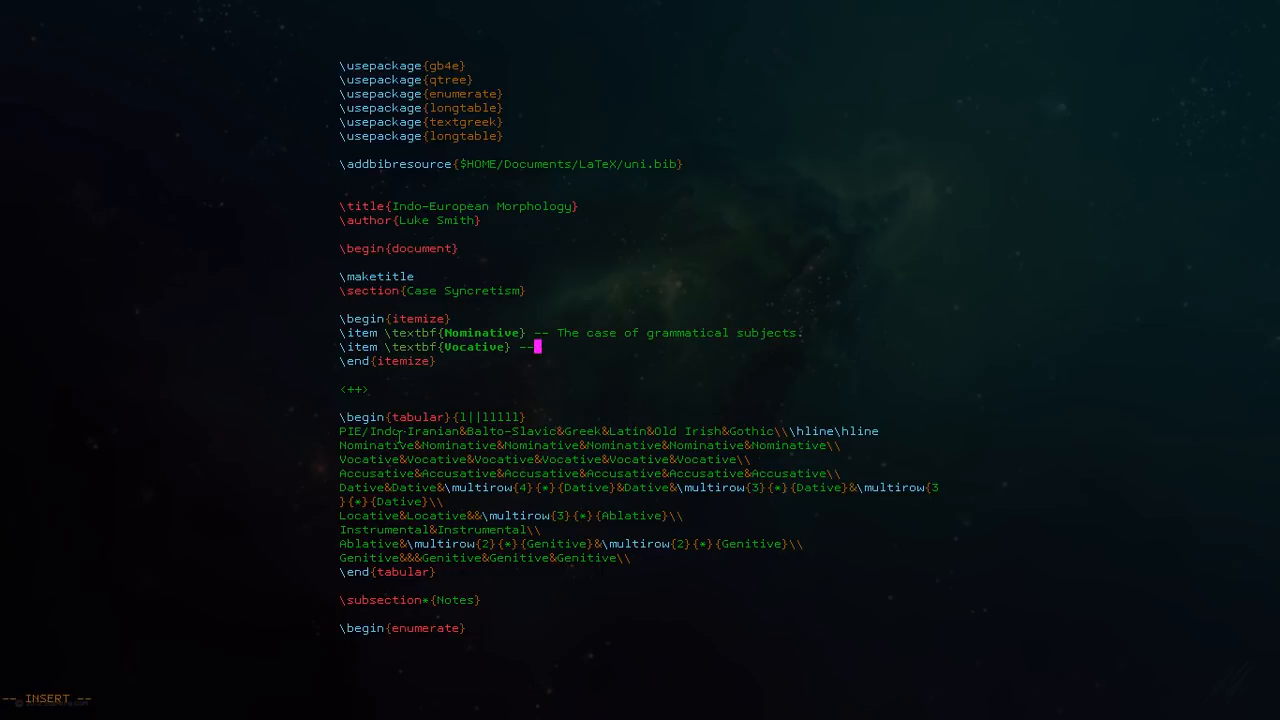
{"action": "type", "text": "The case for people"}
{"action": "type", "text": "\\item \\textit{Accusative} "}
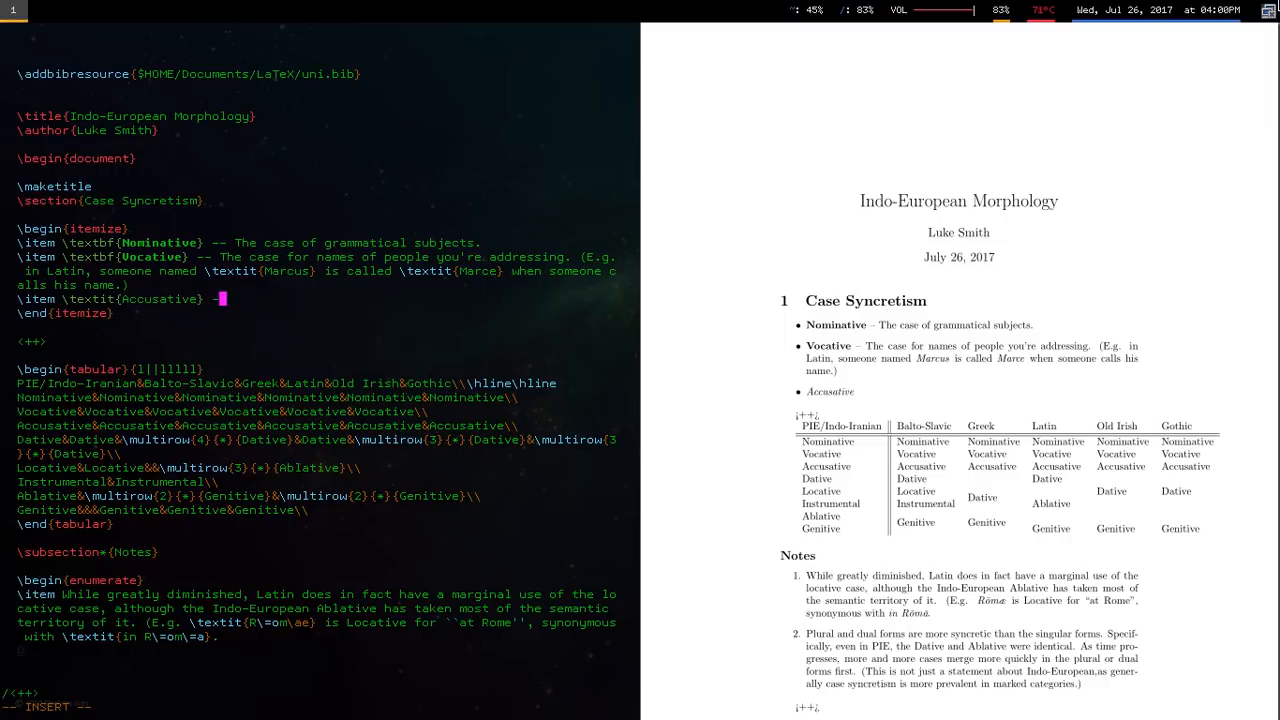
- Add Accusative for objects and direction, e.g. 'He traveled towards the hotel'
{"action": "type", "text": "-- The case of grammatical objects, and"}
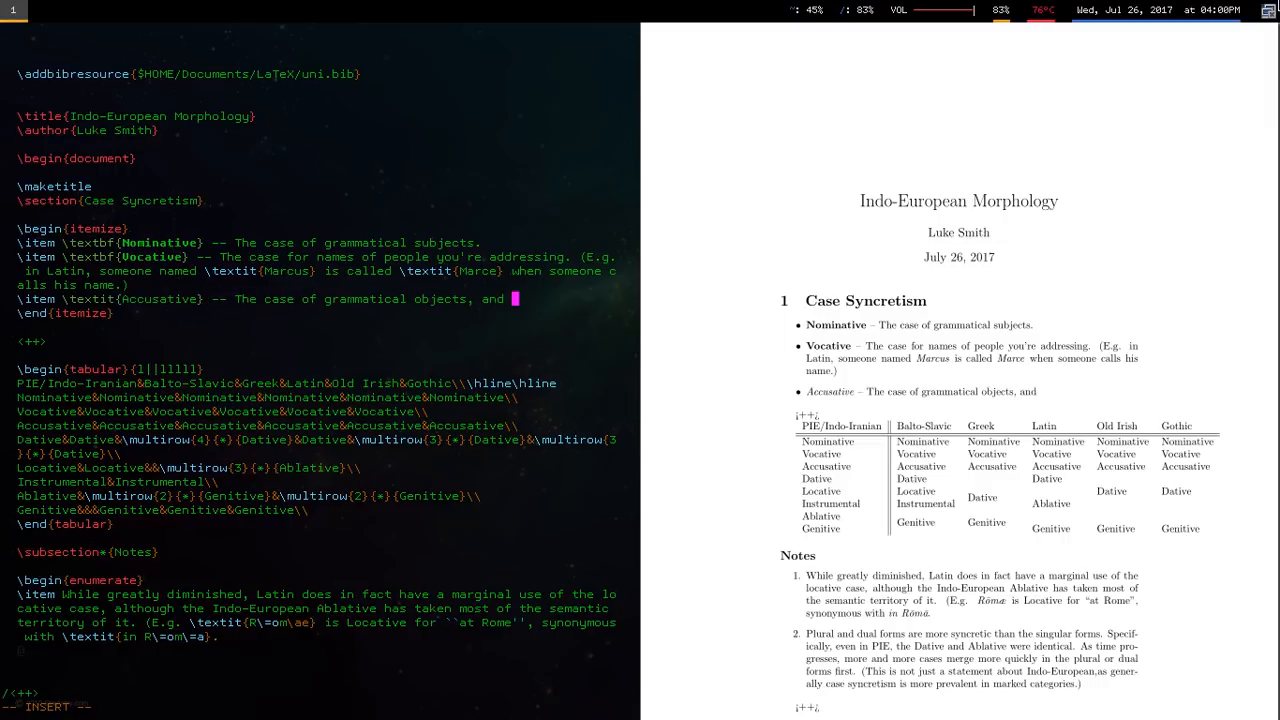
{"action": "type", "text": "(I hit  and directional"}
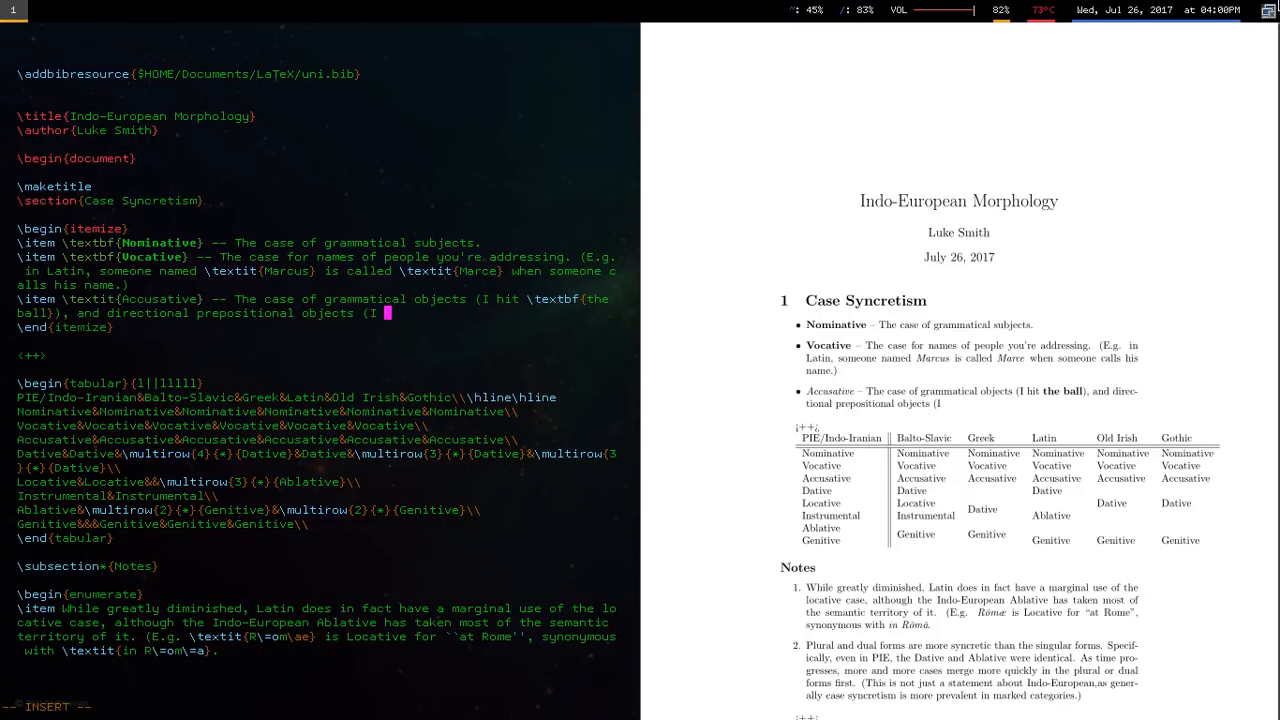
{"action": "type", "text": "He traveled towards"}
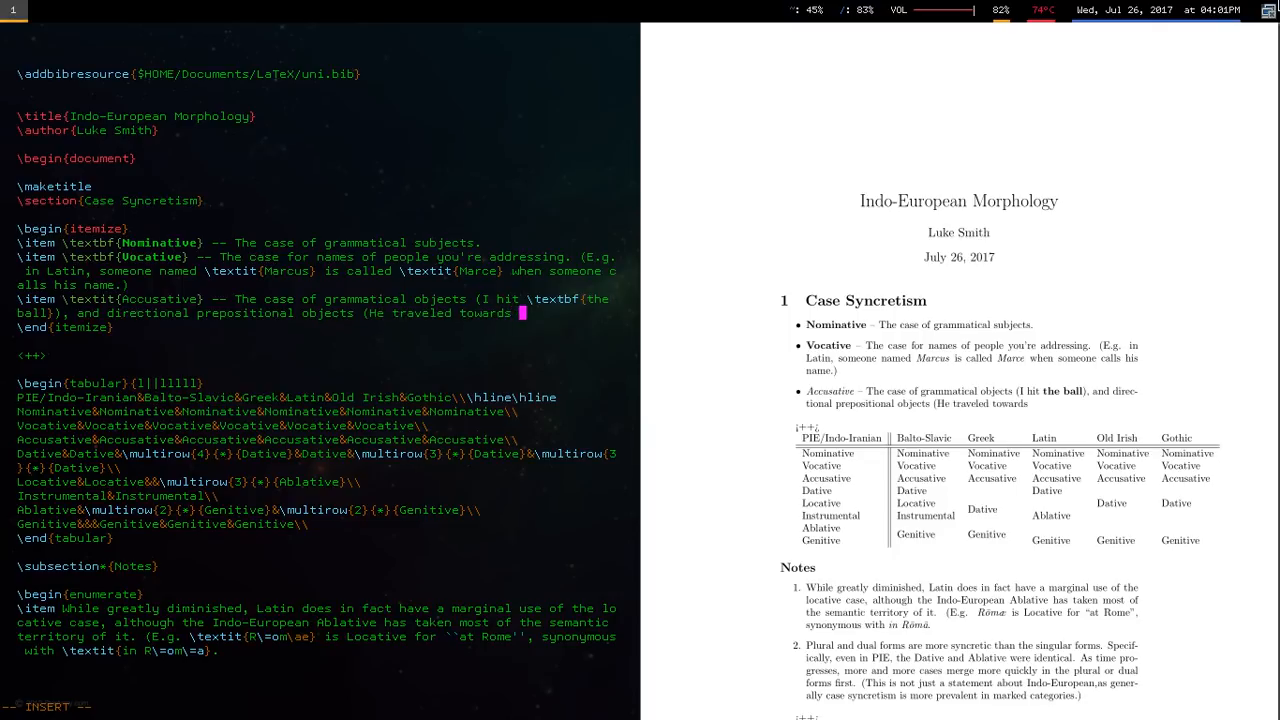
{"action": "type", "text": "\\textbf{the hotel}."}
{"action": "type", "text": "\\item \\textbf{Dative} -- The"}
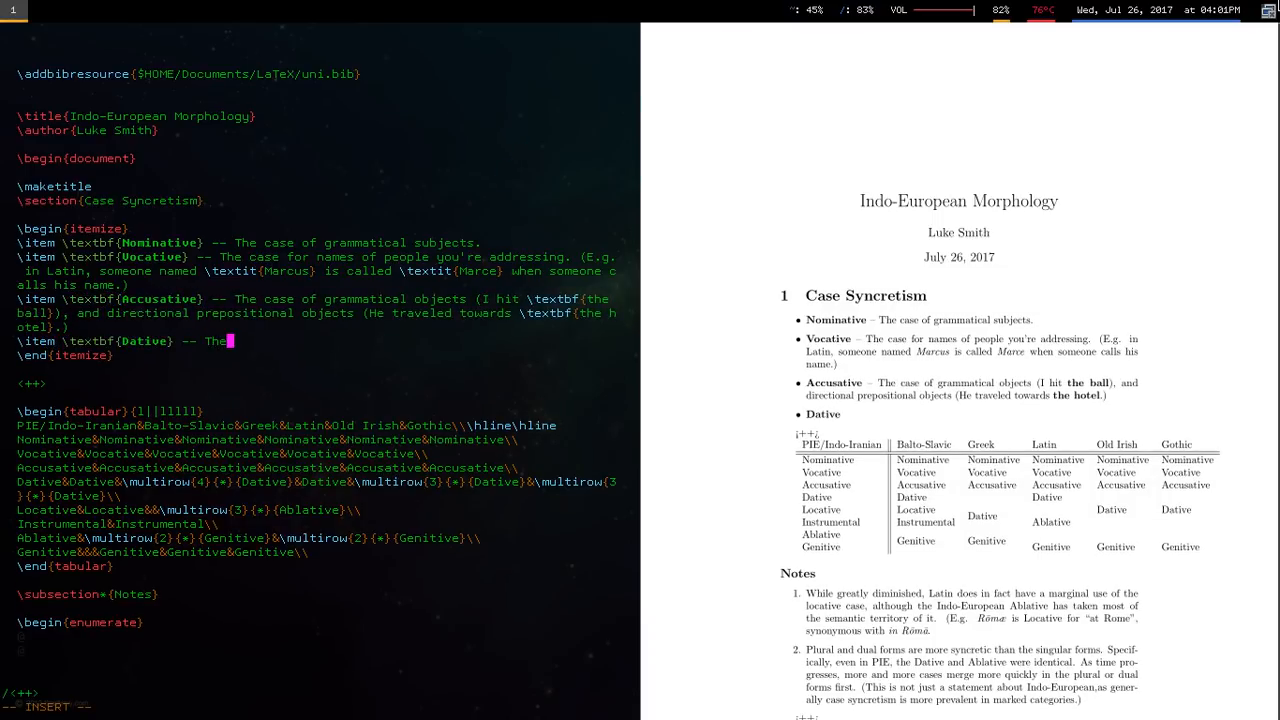
- Define Dative as the indirect-object case meaning 'to' or 'for', e.g. 'This is for him'
{"action": "type", "text": "case of grammatical \\emph{indirect}"}
{"action": "left_click", "coordinate": [317, 312]}
{"action": "type", "text": "\\emph{direct"}
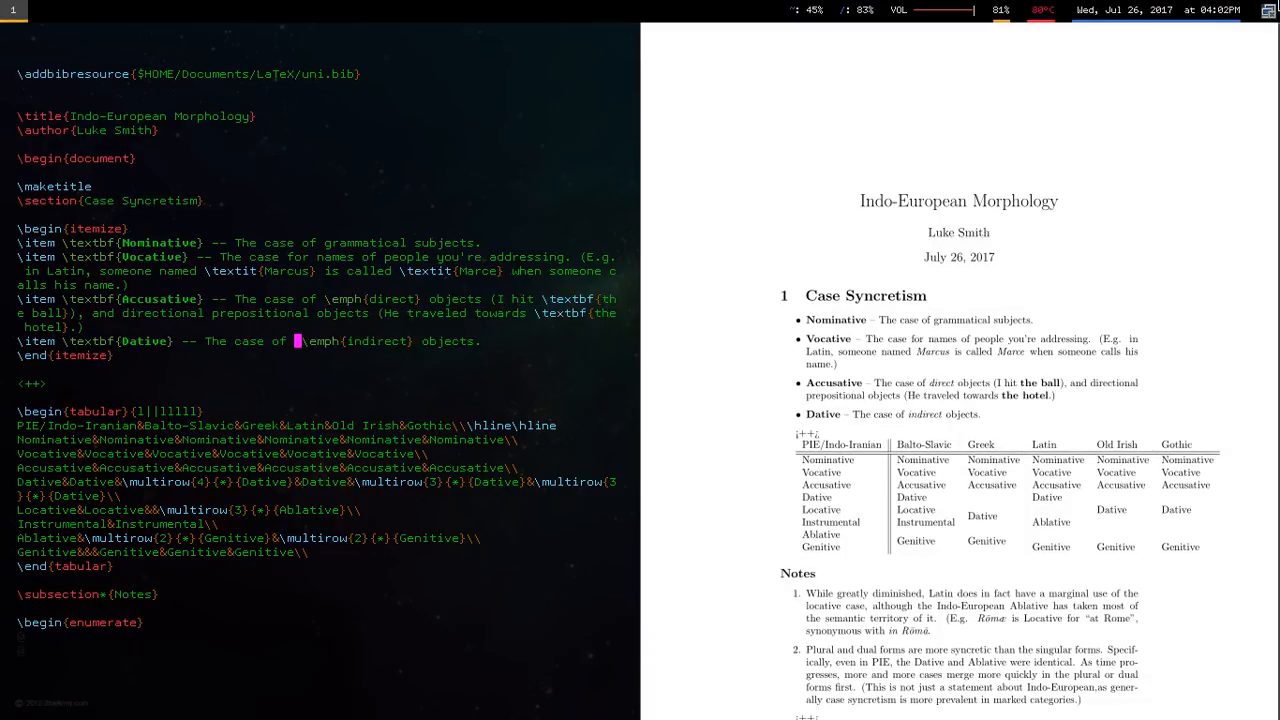
{"action": "type", "text": "Carries the general"}
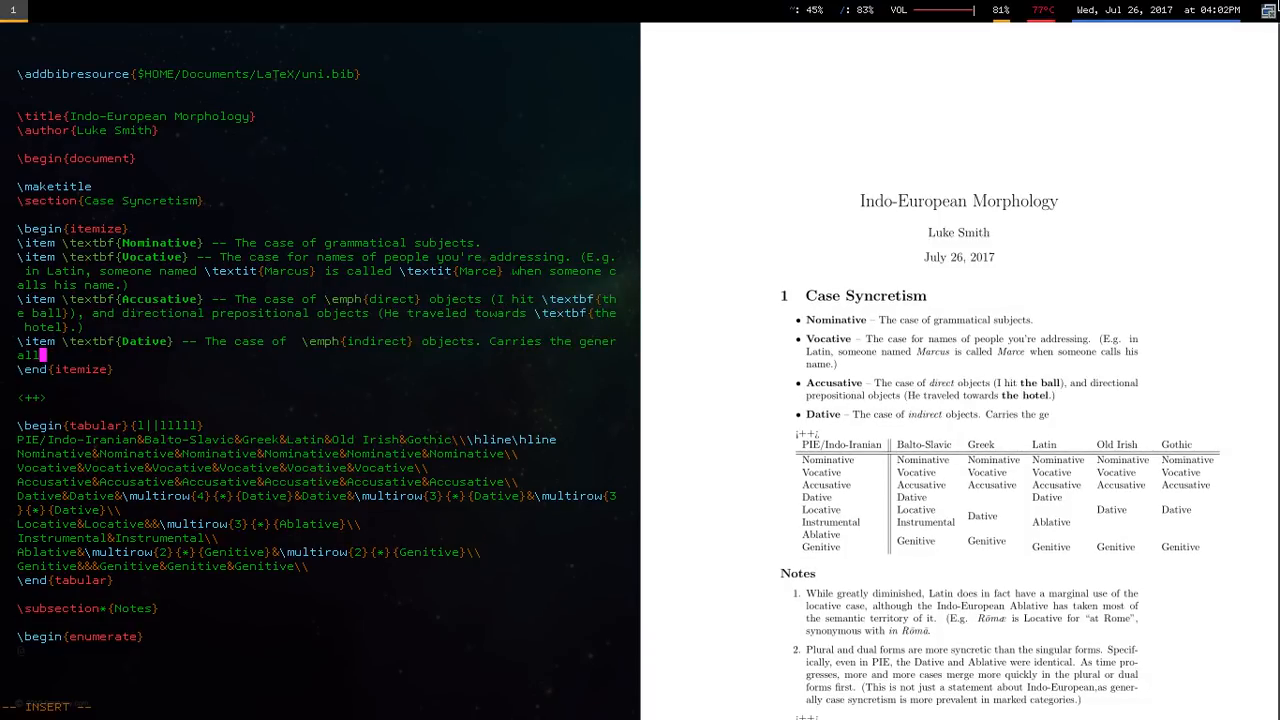
{"action": "type", "text": "sense of `to' or `for'. ("}
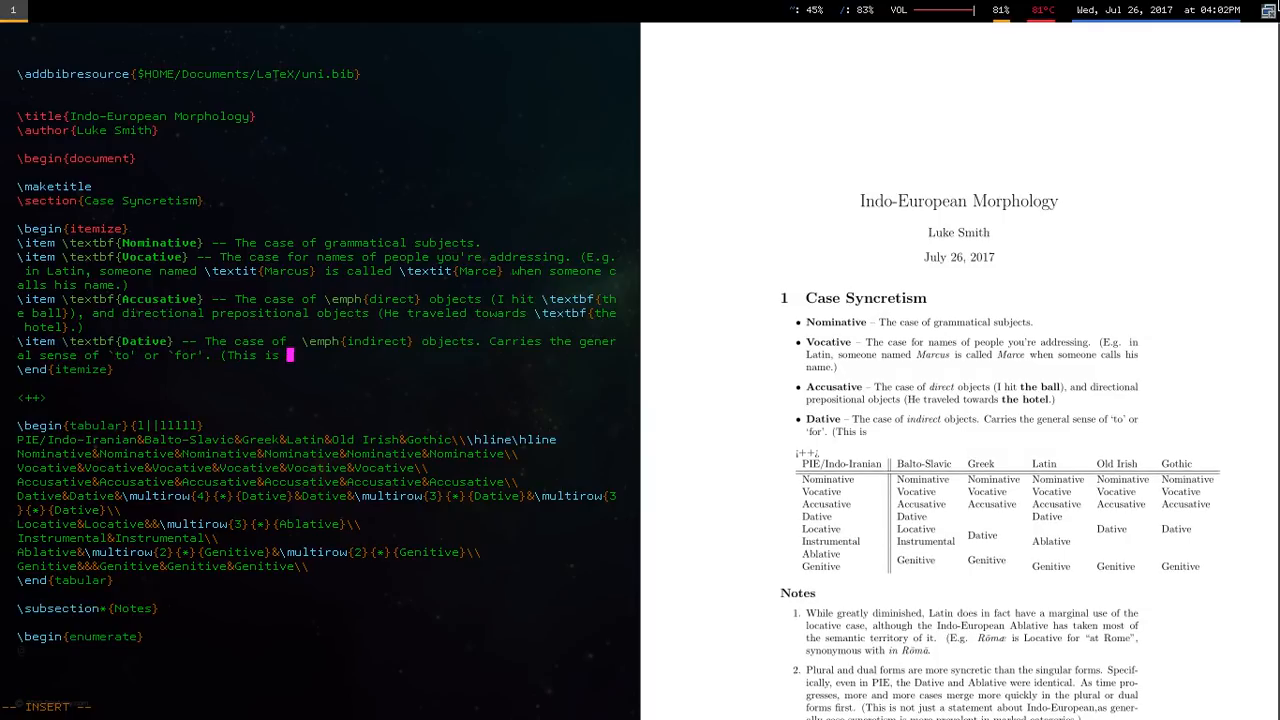
{"action": "type", "text": "This is for \\textit{him}; I gave \\textit{him} it."}
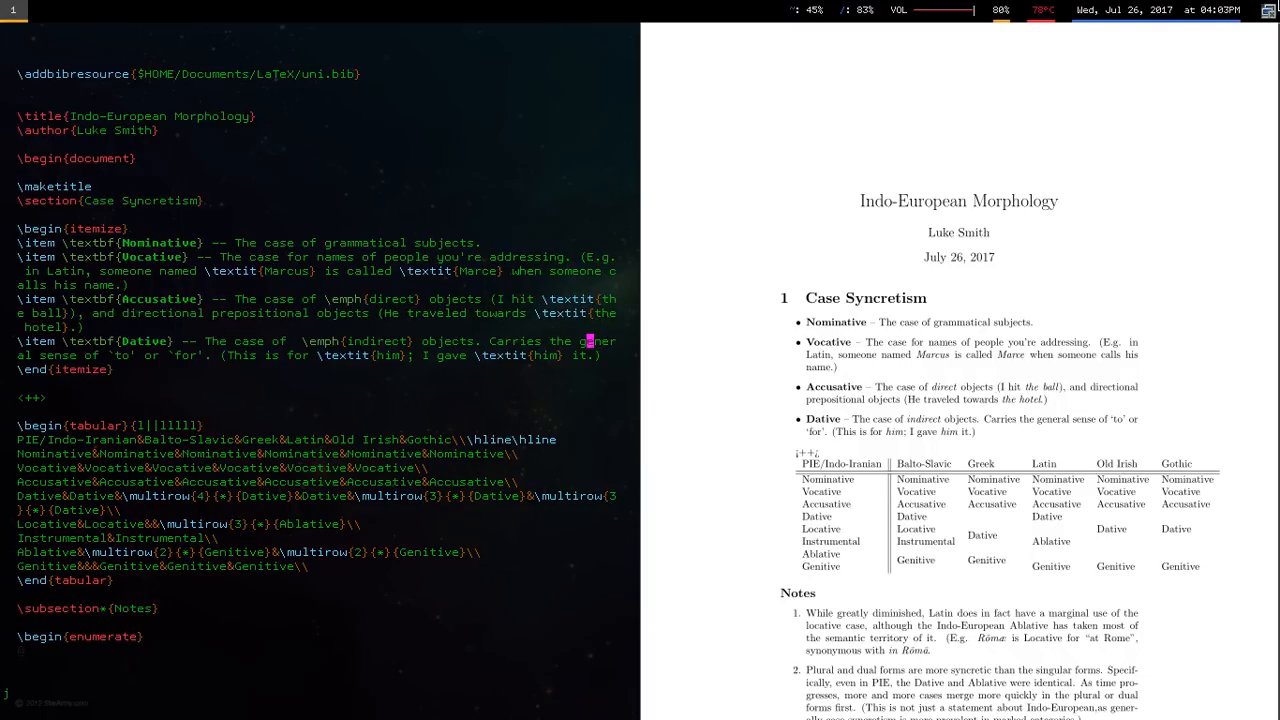
- Add a Locative item carrying the general sense of ``in'' or ``at''
{"action": "type", "text": "\\item Locative -- The case for the location"}
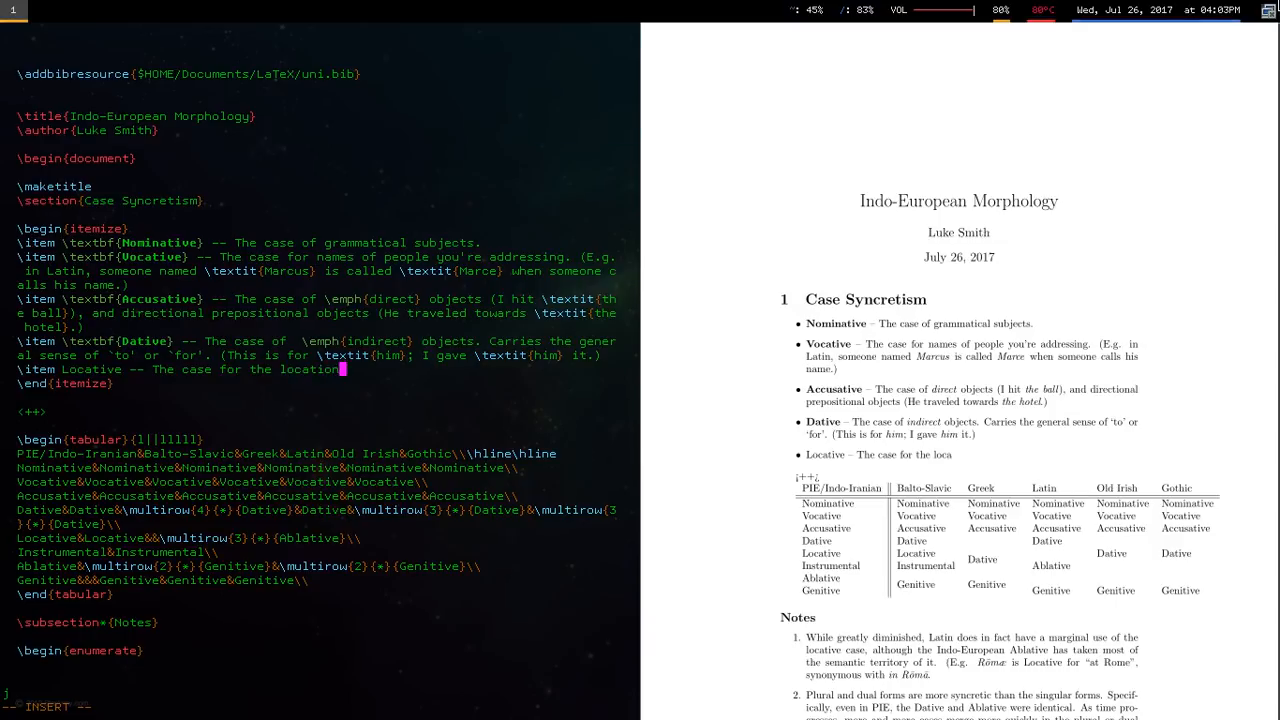
{"action": "type", "text": "of the sentence."}
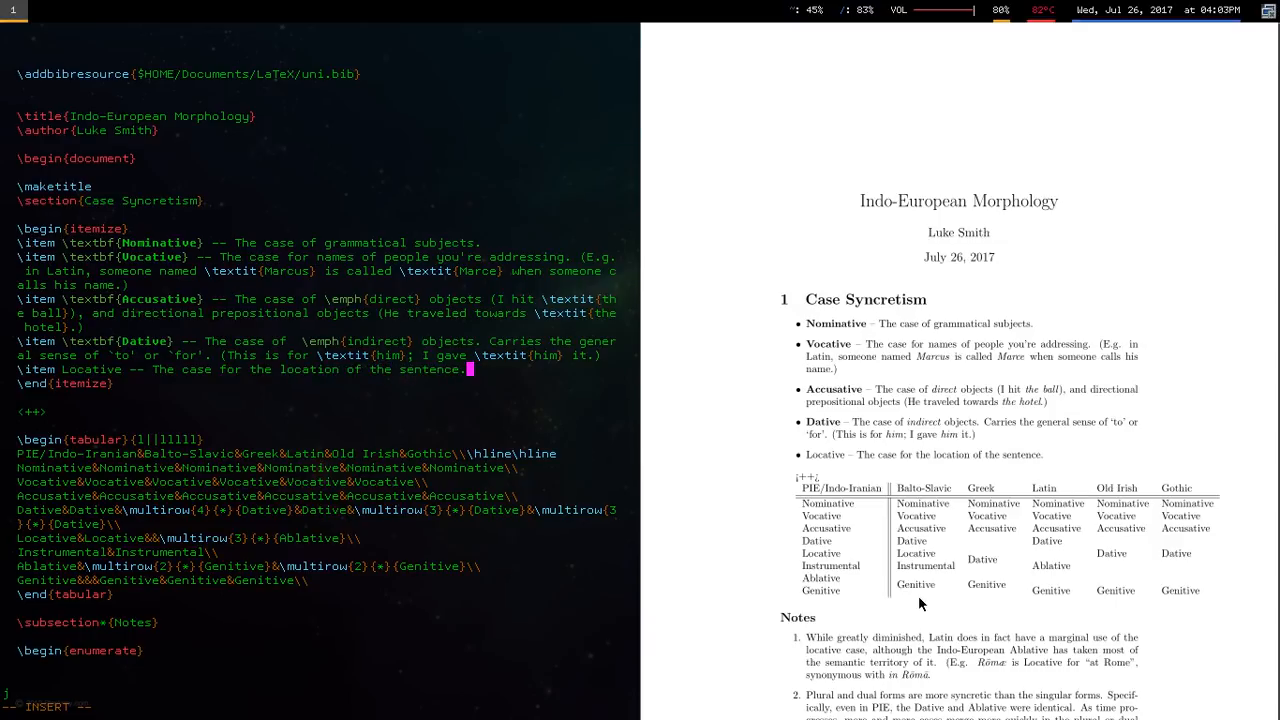
{"action": "type", "text": "Carries the general sense of"}
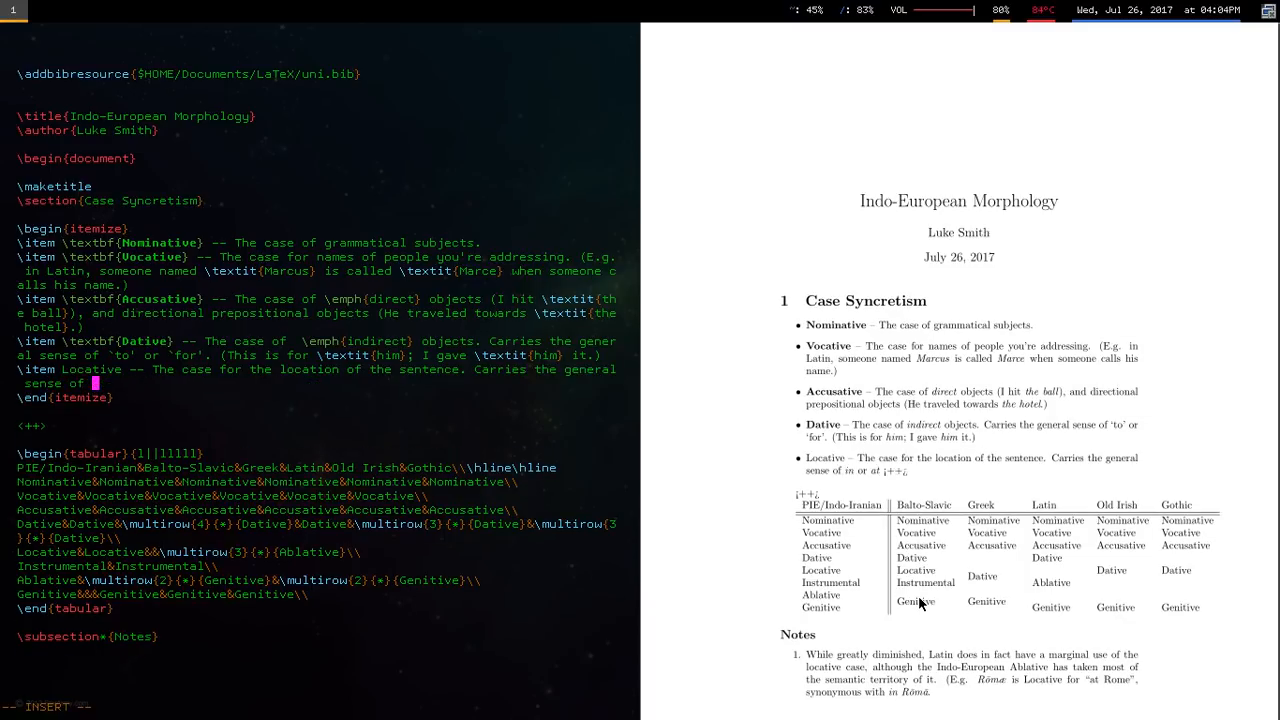
{"action": "type", "text": "``in'' or ``at''. (At \\textit{the stadium}; in \\textit{Tucson})."}
{"action": "type", "text": "\\item"}
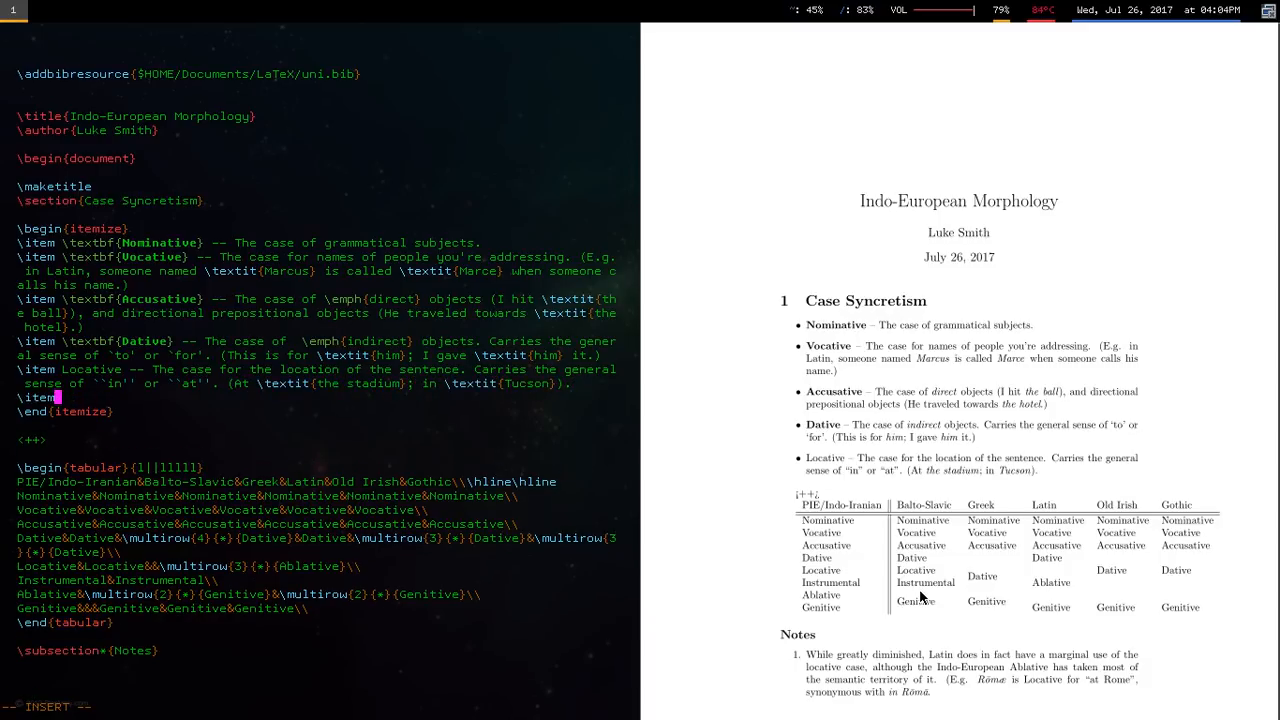
- Bold Locative and add Instrumental and Ablative items, Ablative meaning ``from'', e.g. 'my house'
{"action": "type", "text": "Instrumental} -- The case of"}
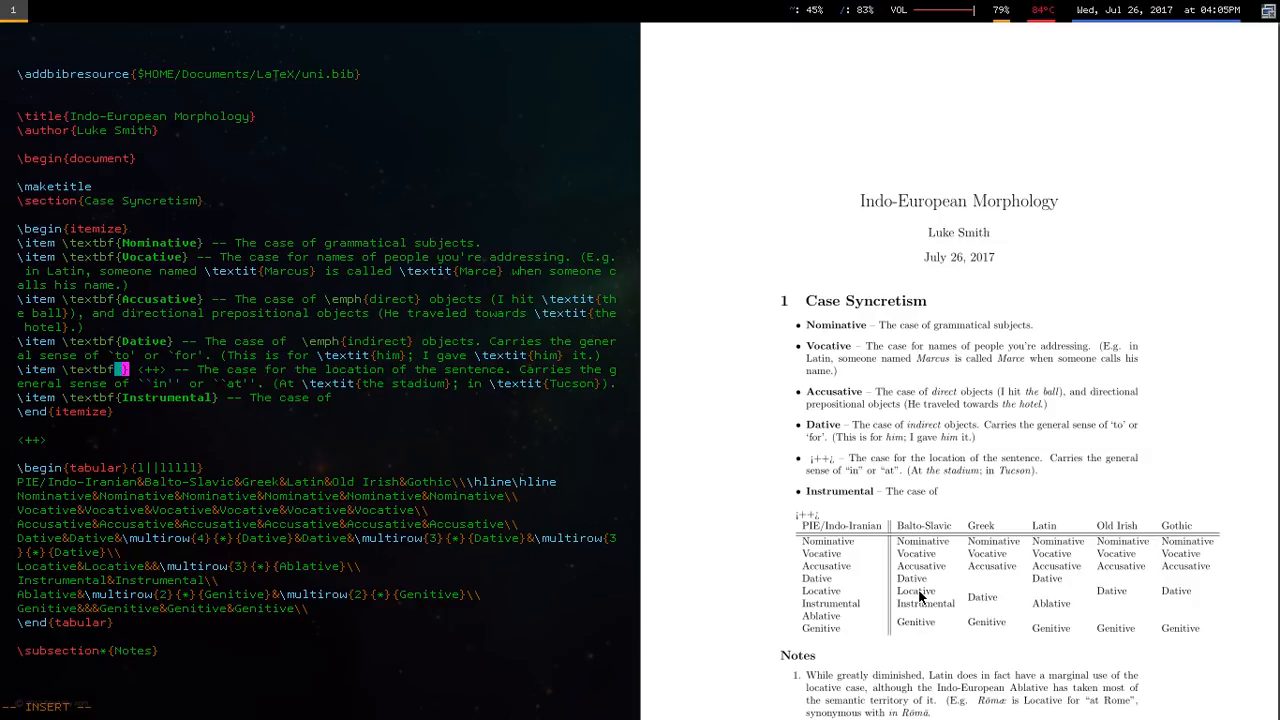
{"action": "type", "text": "Locative"}
{"action": "type", "text": "\\item \\textbf{Ablative} --"}
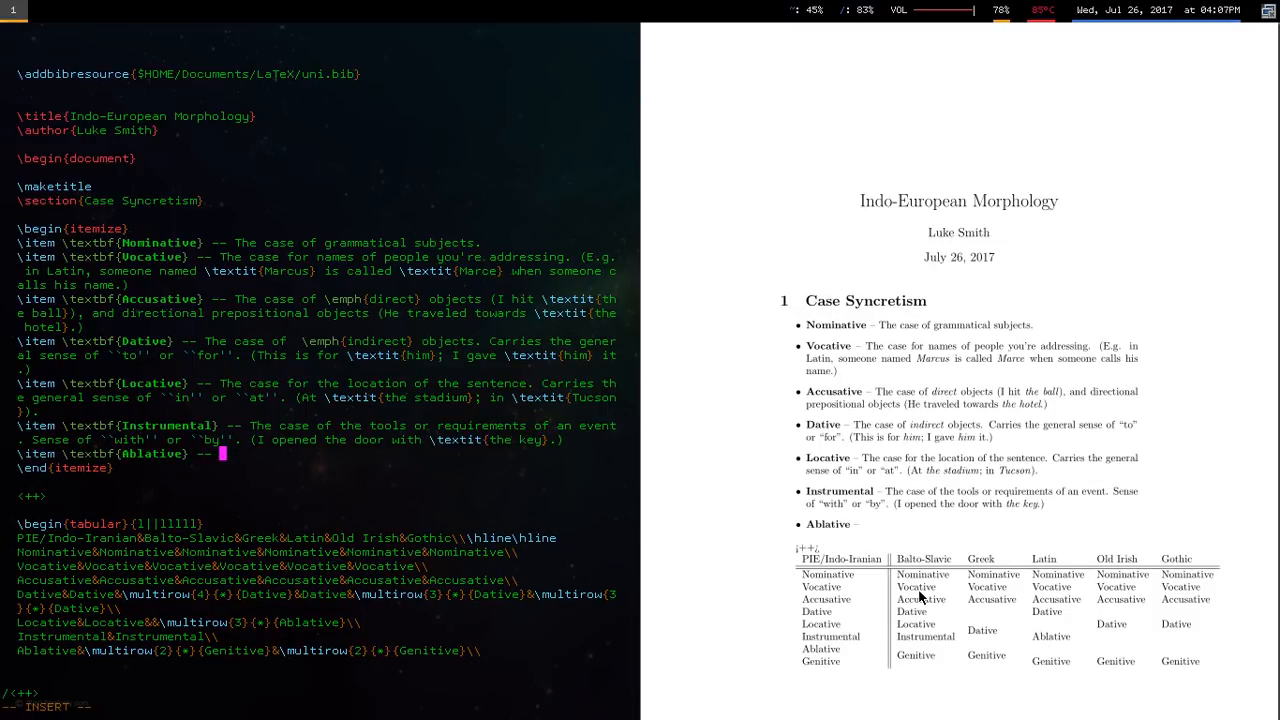
{"action": "type", "text": "The case of origin points."}
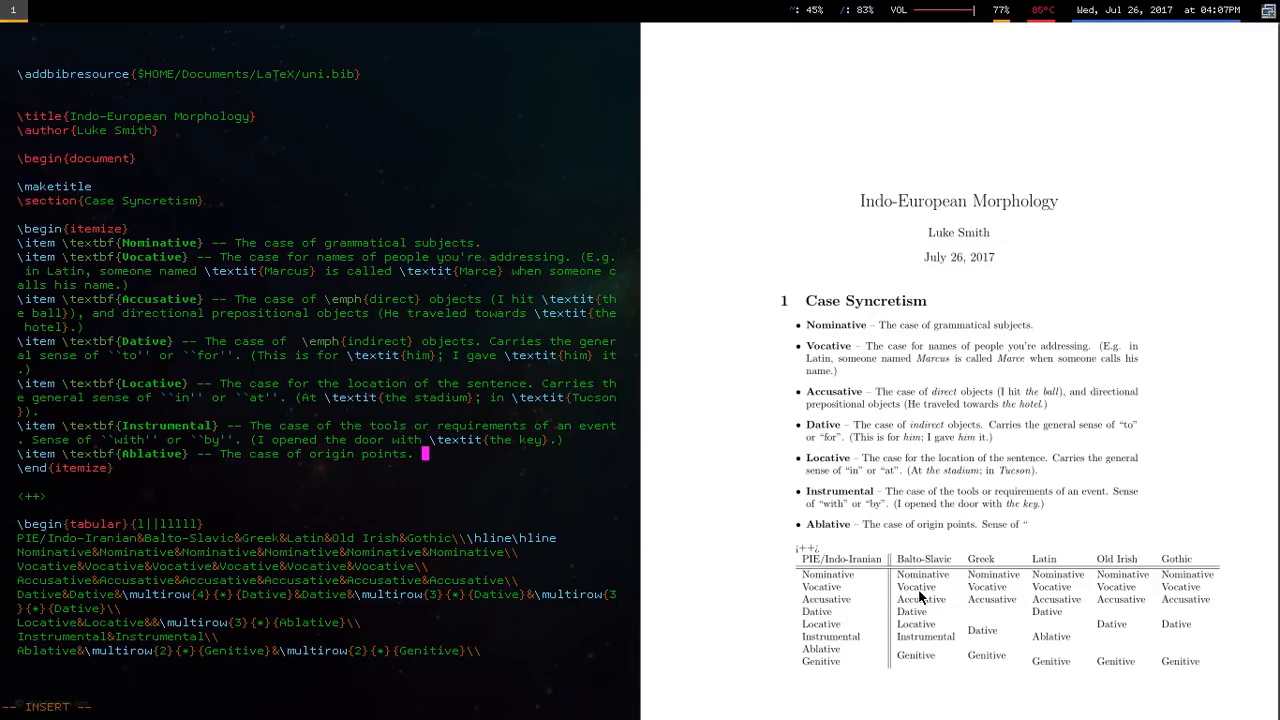
{"action": "type", "text": "In the sense of ``from''. (I came from"}
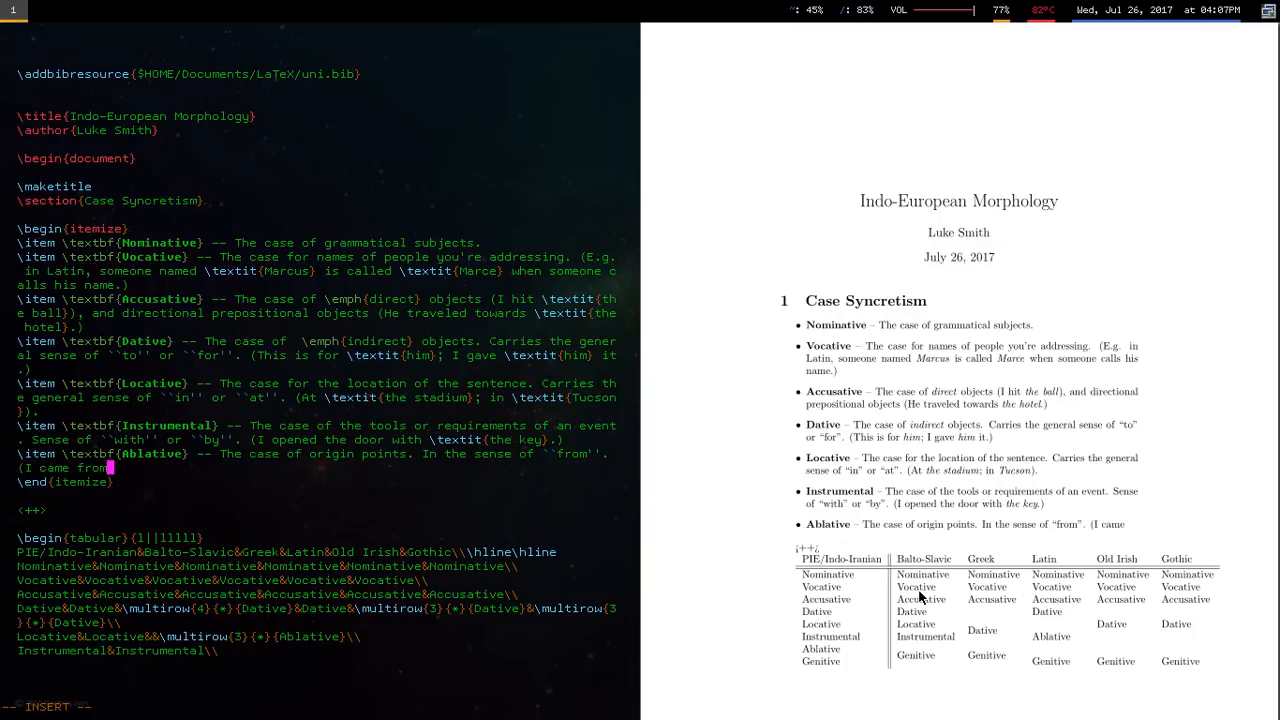
{"action": "type", "text": "\\textit{my house}."}
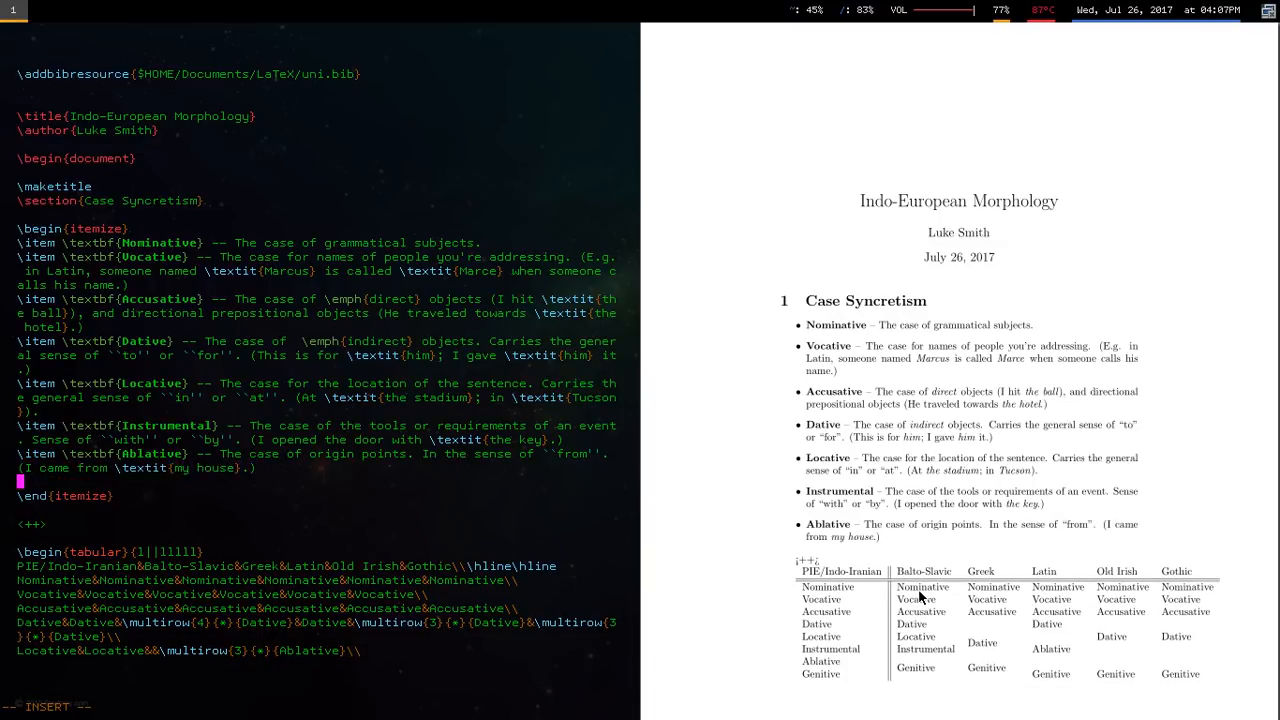
- Add a Genitive item on possession, with examples 'Suzie's dress' and Spanish ``de''
{"action": "type", "text": "\\item \\textbf{Genitive} -- The case for nominal complements."}
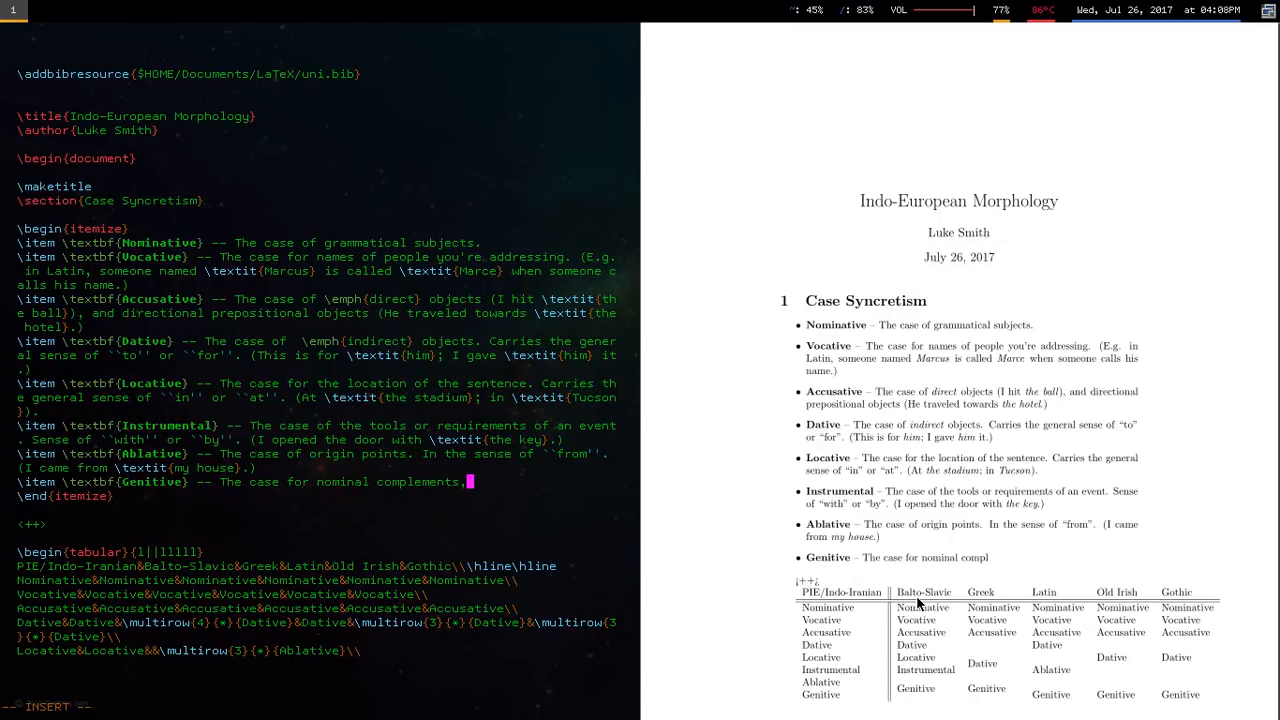
{"action": "type", "text": "and possession, AKA, the case of ``of'' and ``s''"}
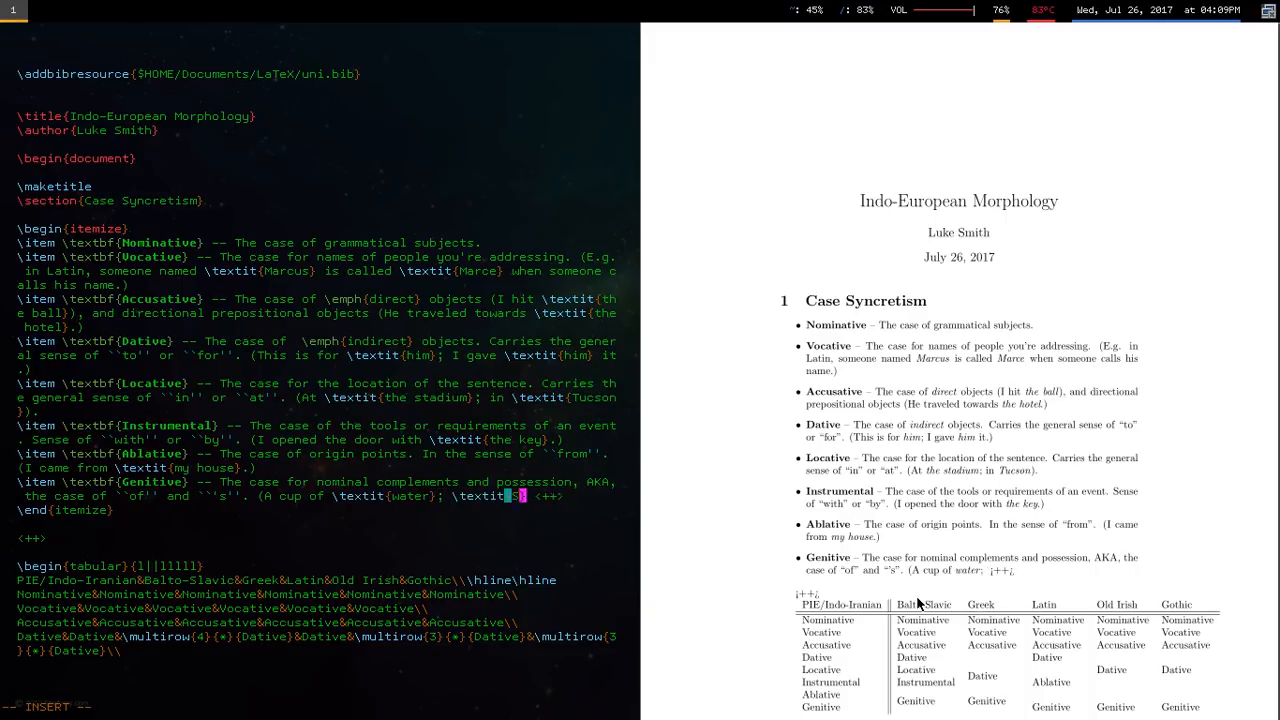
{"action": "type", "text": "Suzie's} dress."}
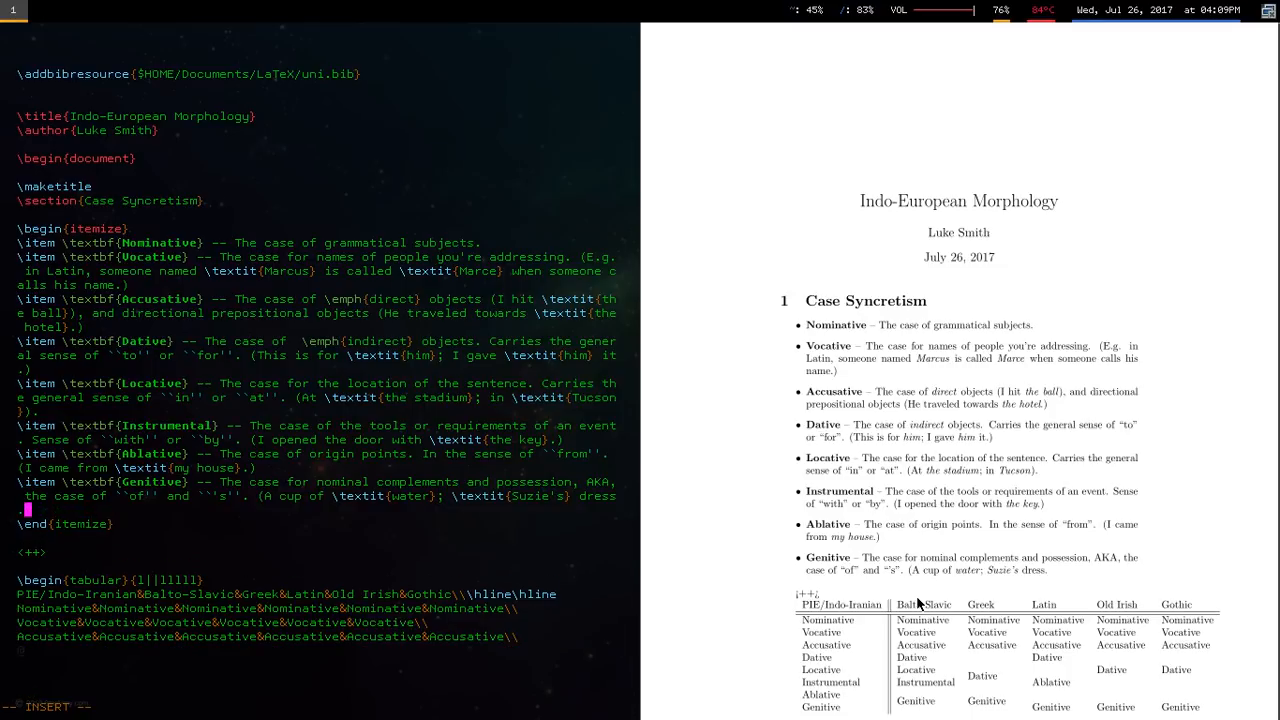
{"action": "type", "text": "This is where you would use ``de'' in Spanish"}
{"action": "type", "text": "Proto-Indo-European"}
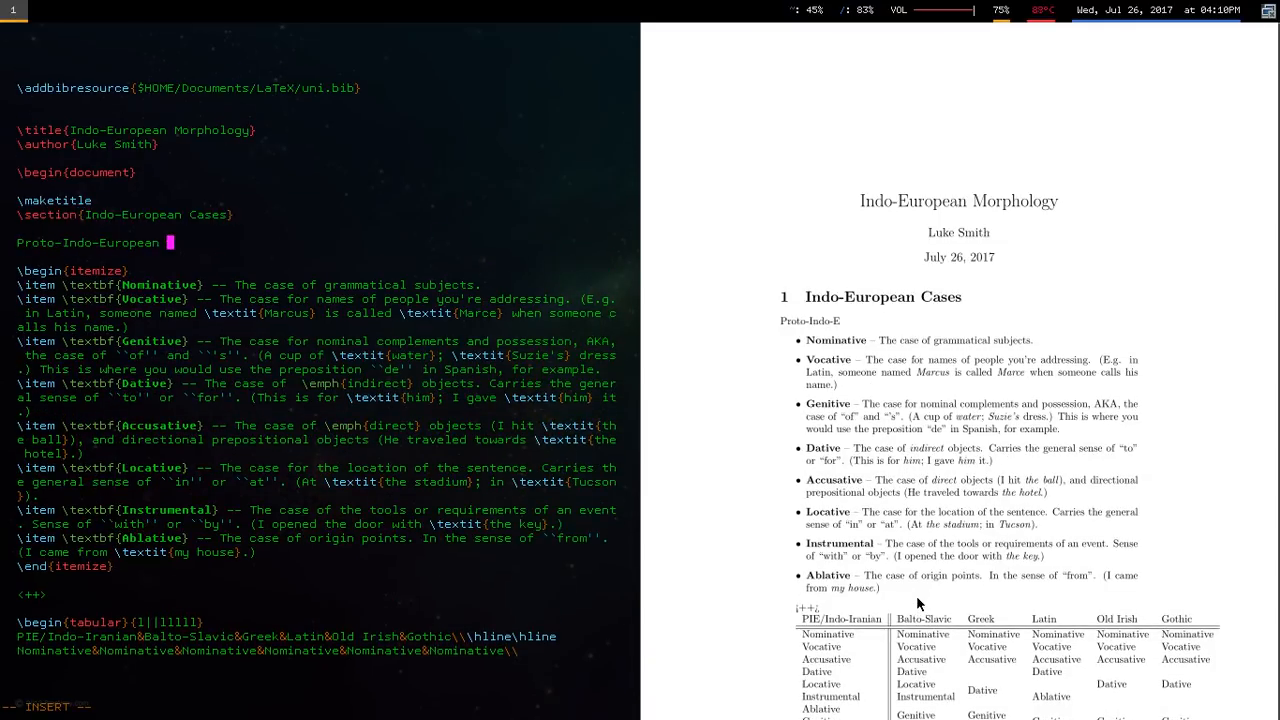
- Write that Proto-Indo-European is thought to have eight noun cases, and start the 'Loss and Merger of Cases' section
{"action": "type", "text": "is usual thought to have"}
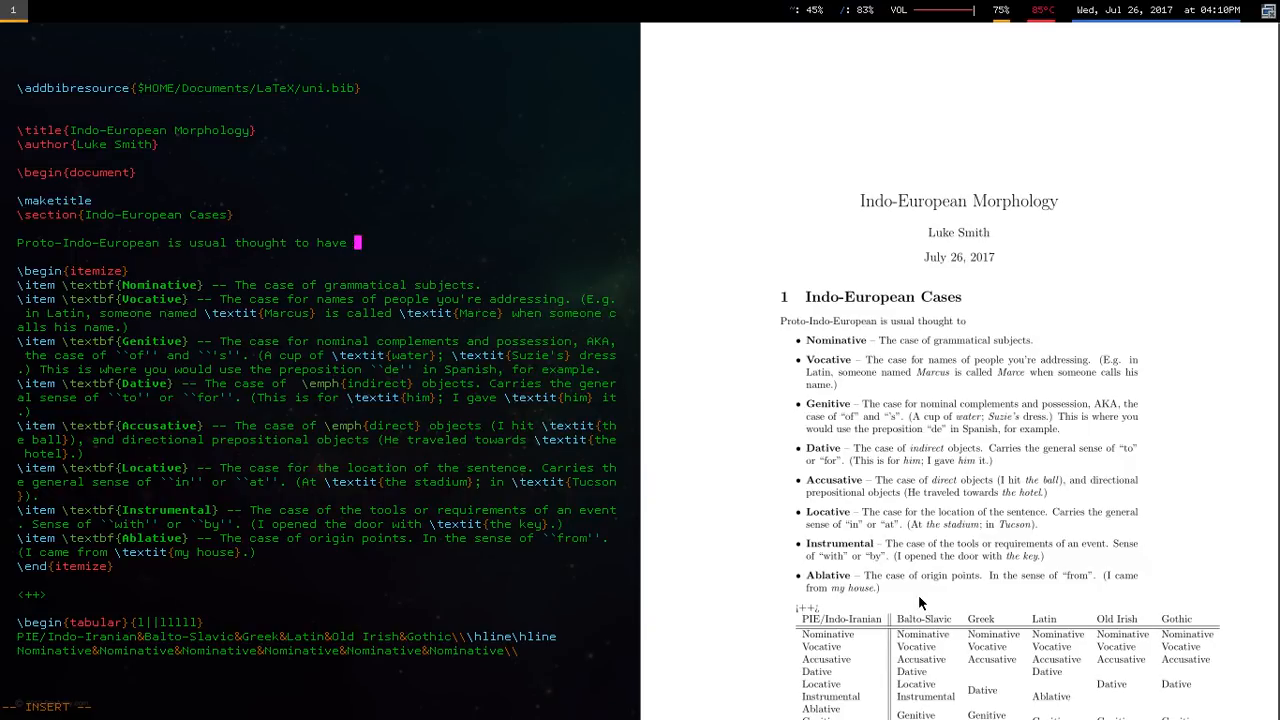
{"action": "type", "text": "eight noun cases that any noun can be inflected in:"}
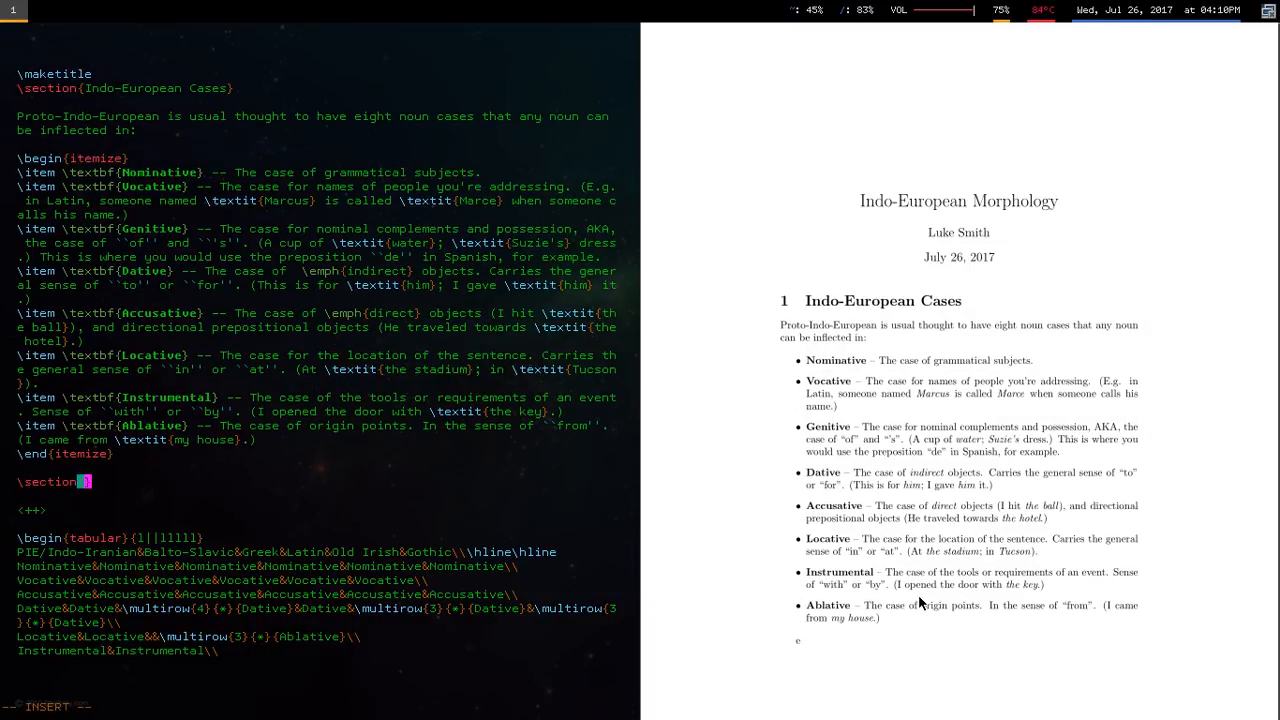
{"action": "type", "text": "The Loss and Merger opf Cases in Indo-Eufrop"}
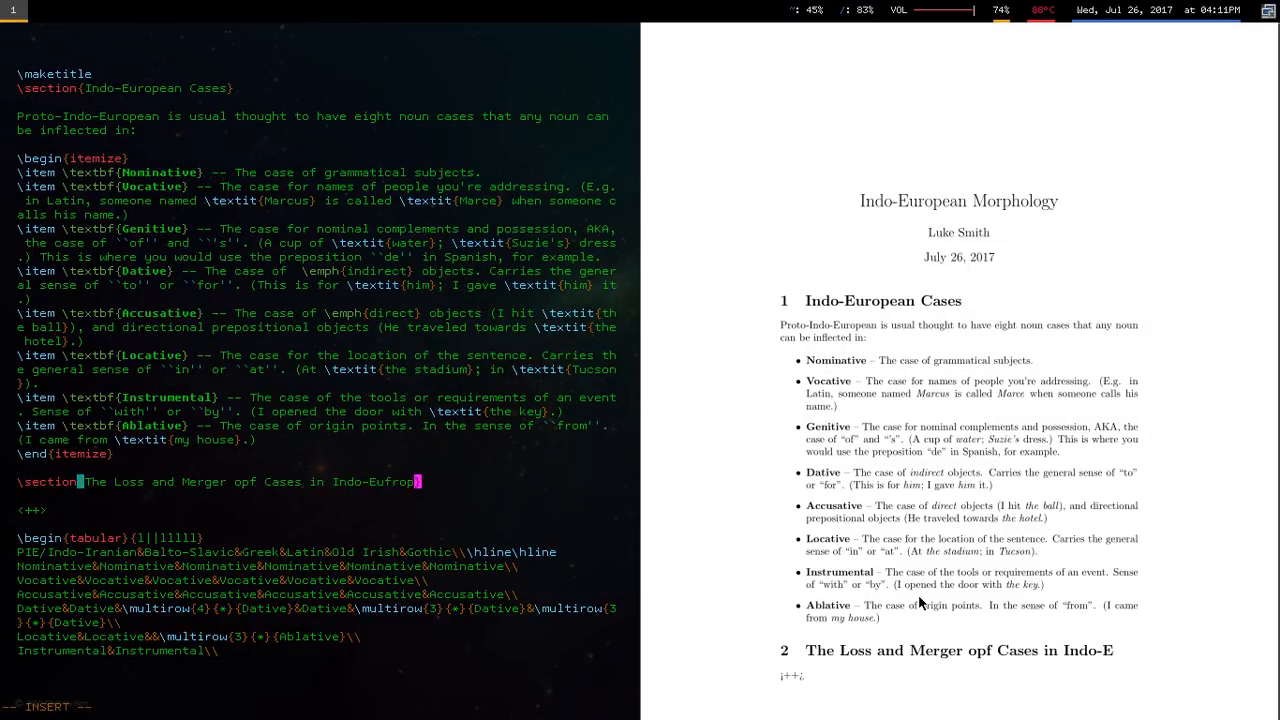